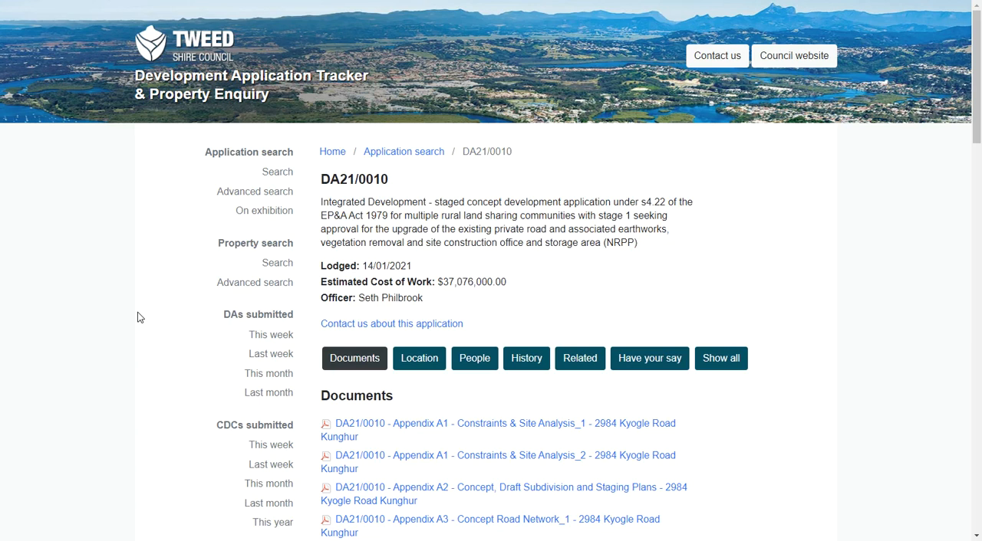
{"action": "mouse_move", "coordinate": [147, 352]}
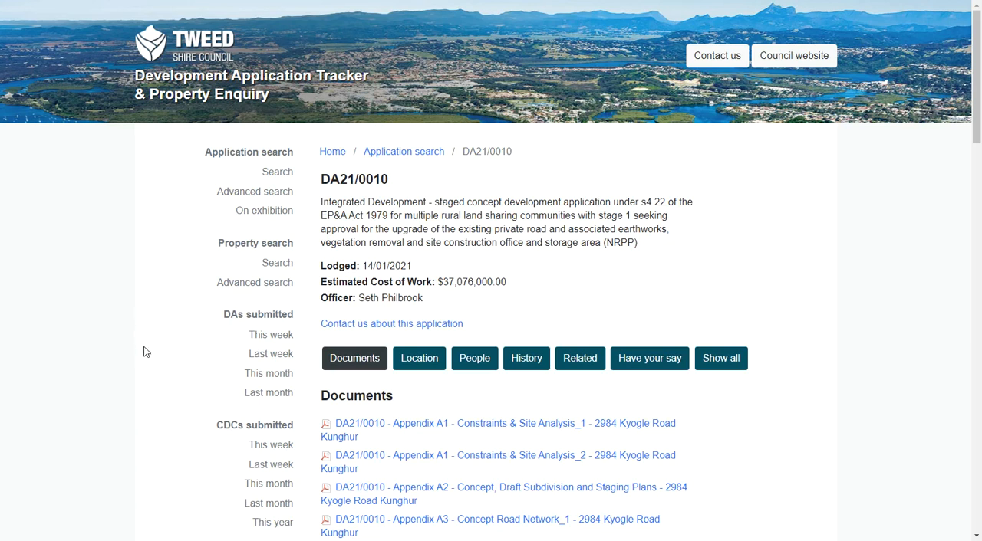
{"action": "mouse_move", "coordinate": [156, 405]}
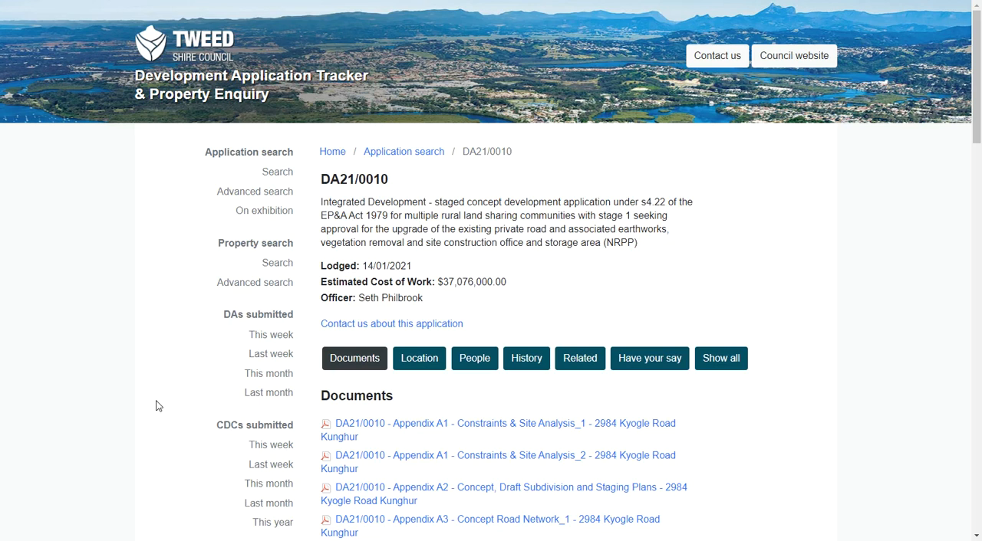
Browse down the DA21/0010 documents list to the Appendix G contamination assessment files
{"action": "scroll", "scroll_direction": "down", "scroll_amount": 3}
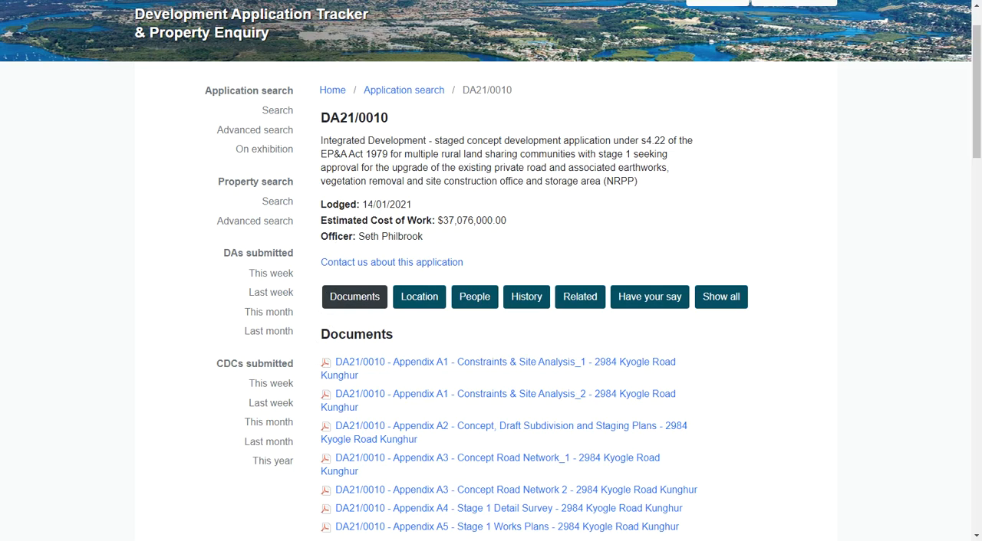
{"action": "scroll", "scroll_direction": "down", "scroll_amount": 3}
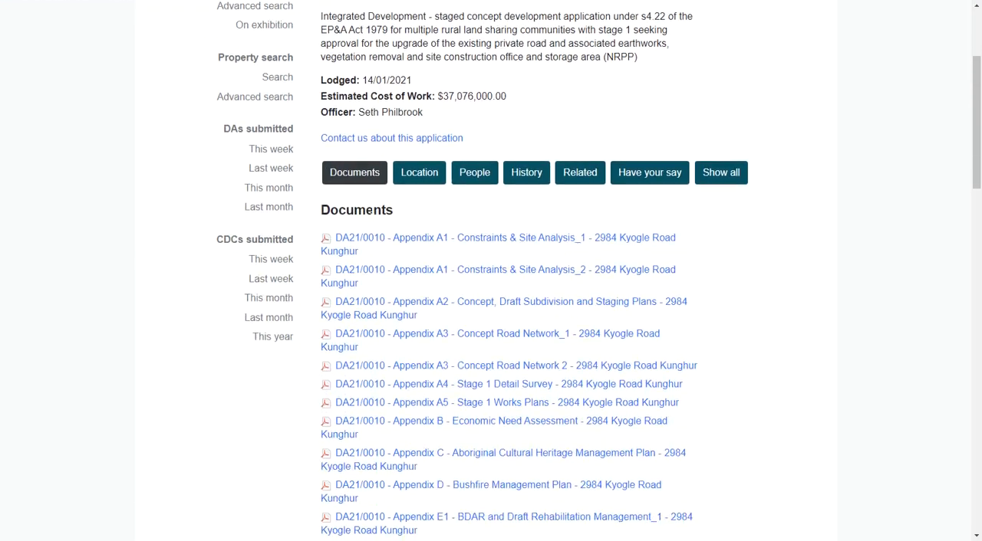
{"action": "scroll", "scroll_direction": "down", "scroll_amount": 3}
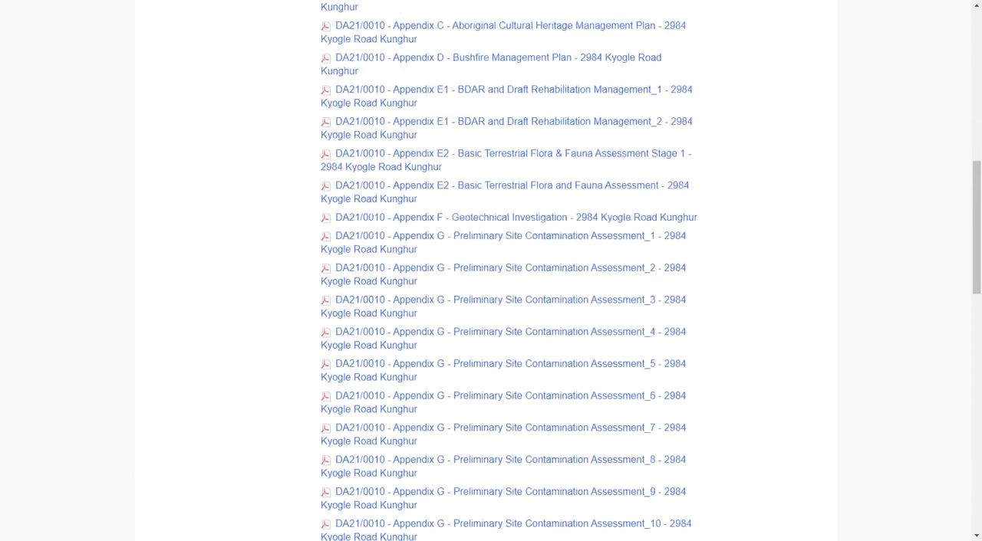
{"action": "scroll", "scroll_direction": "down", "scroll_amount": 3}
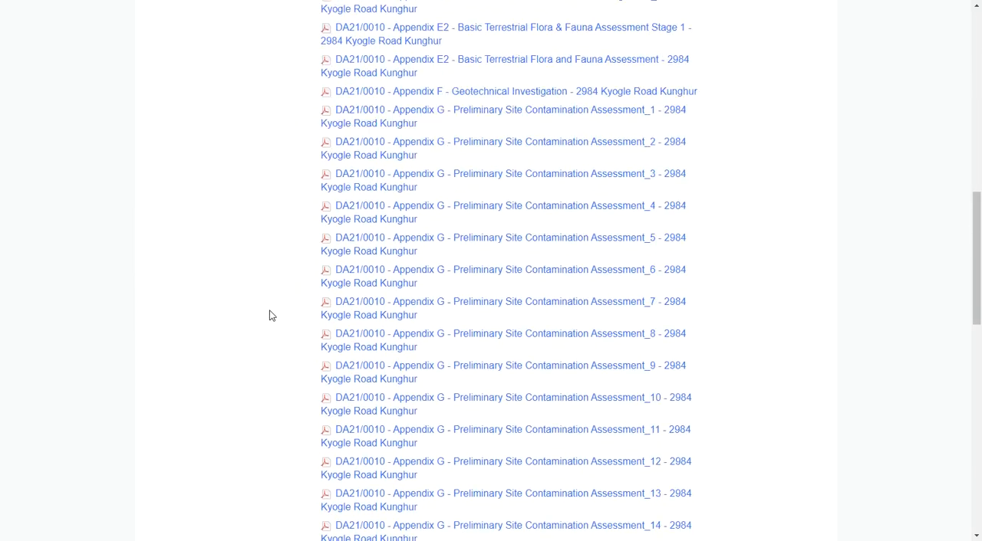
{"action": "scroll", "scroll_direction": "down", "scroll_amount": 3}
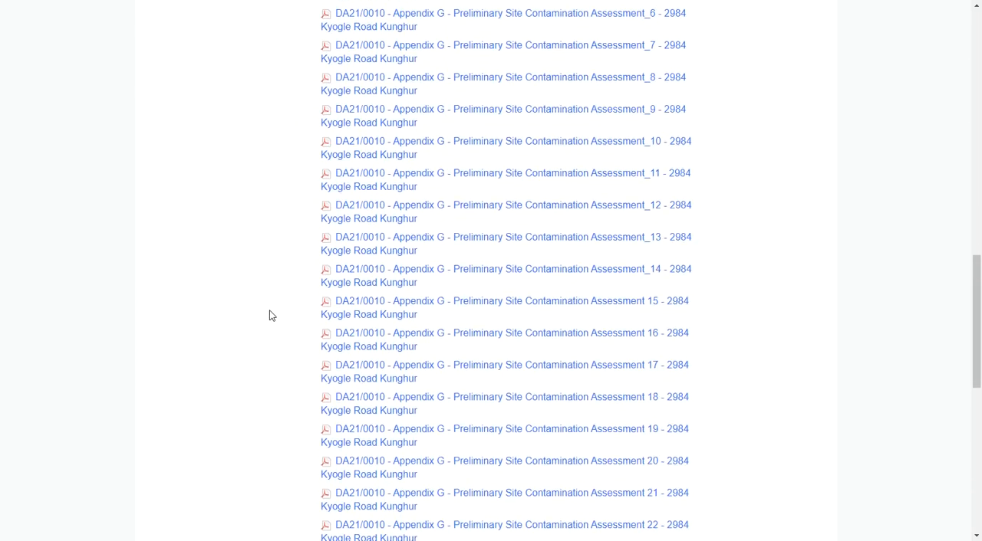
{"action": "scroll", "scroll_direction": "down", "scroll_amount": 3}
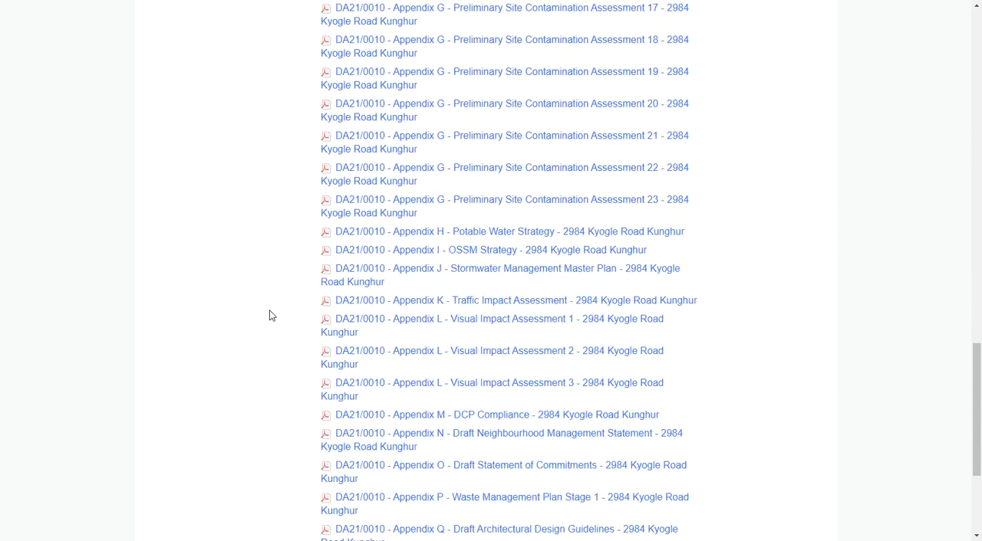
{"action": "scroll", "scroll_direction": "down", "scroll_amount": 3}
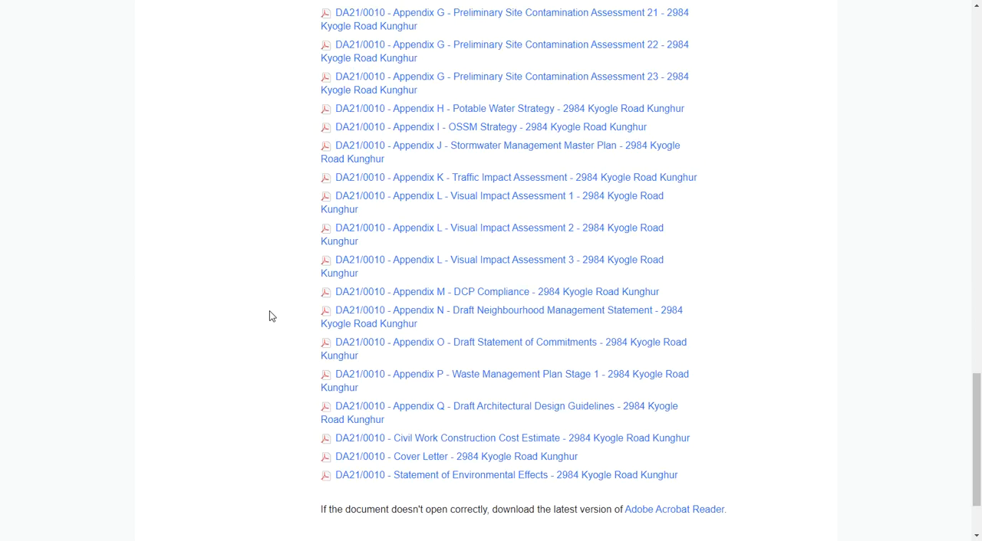
{"action": "scroll", "scroll_direction": "up", "scroll_amount": 3}
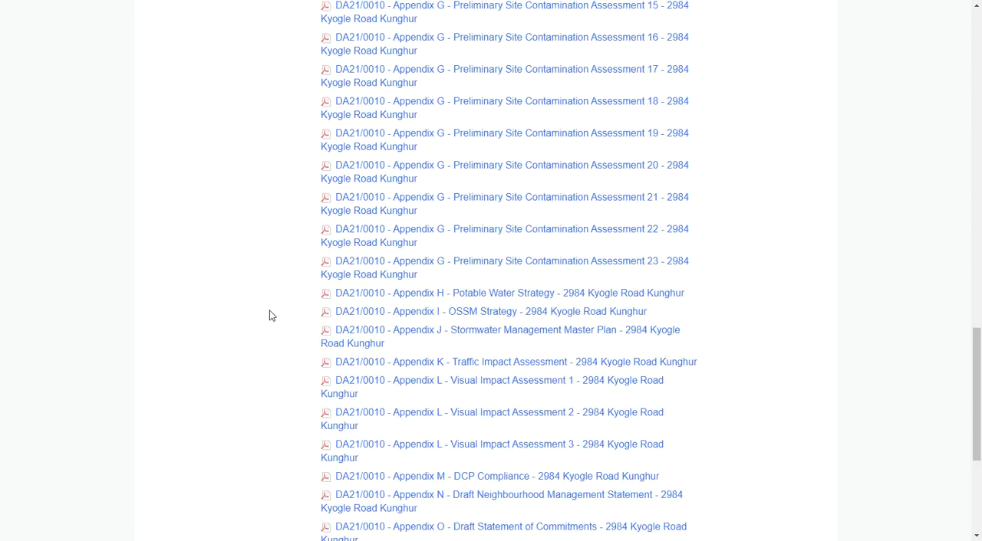
{"action": "mouse_move", "coordinate": [283, 310]}
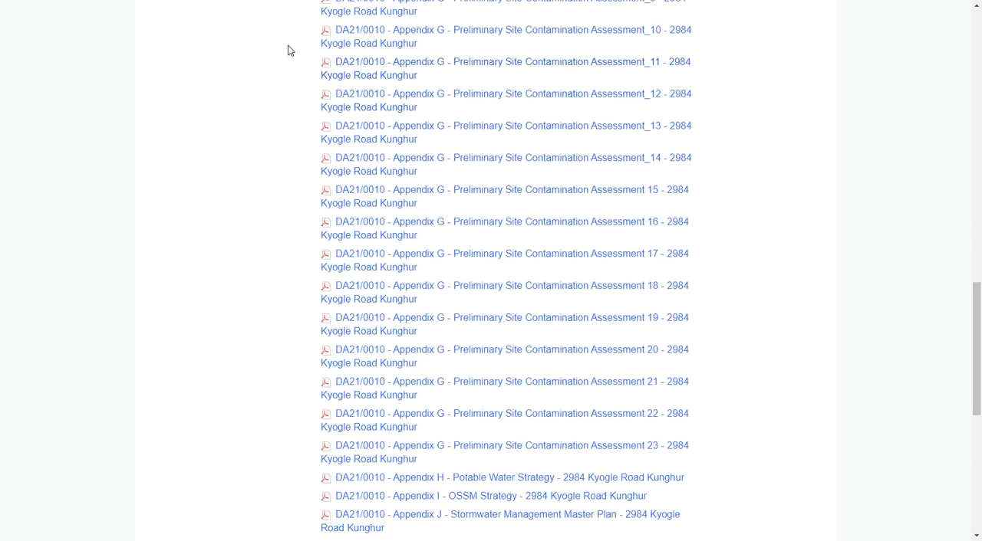
{"action": "mouse_move", "coordinate": [436, 212]}
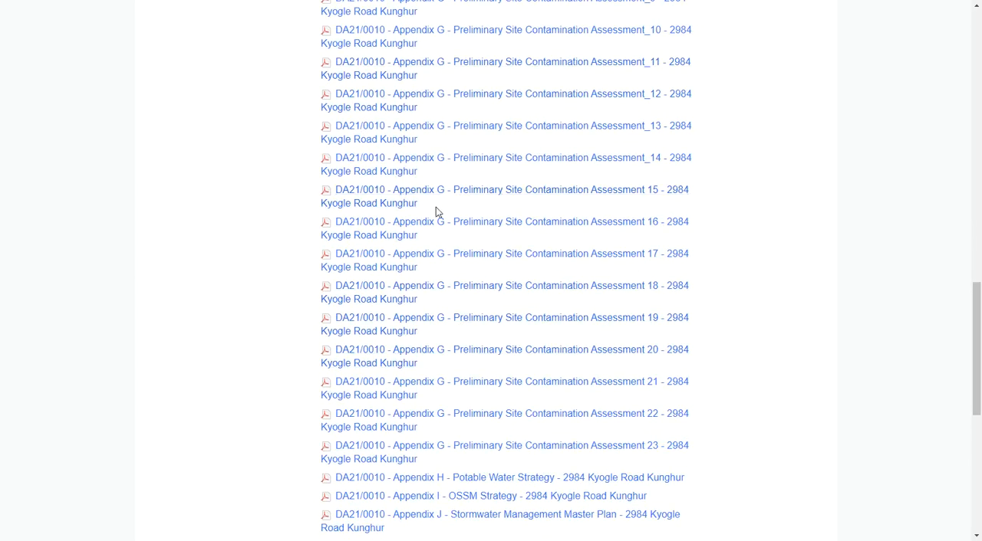
{"action": "mouse_move", "coordinate": [282, 224]}
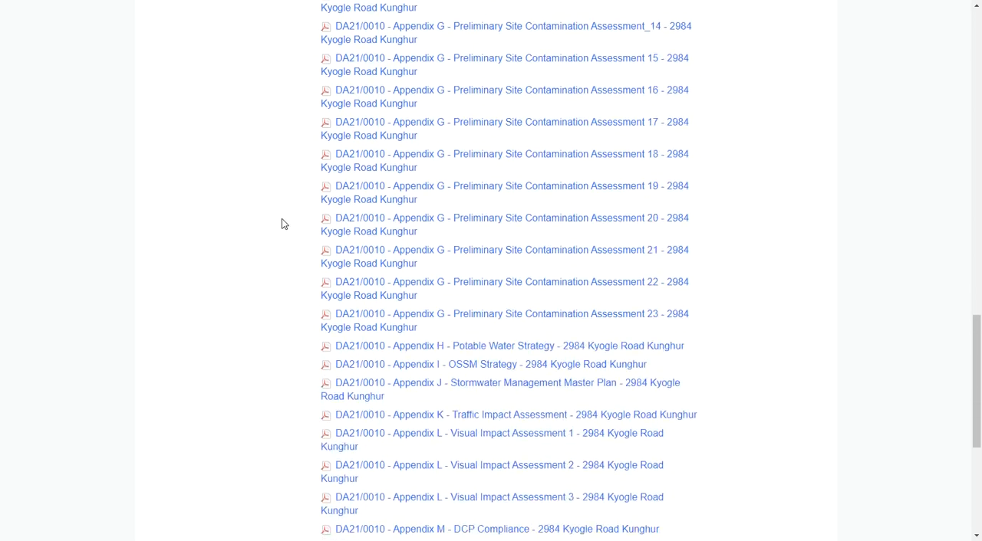
Reach the last DA21/0010 documents, including the Civil Work Construction Cost Estimate
{"action": "scroll", "scroll_direction": "down", "scroll_amount": 3}
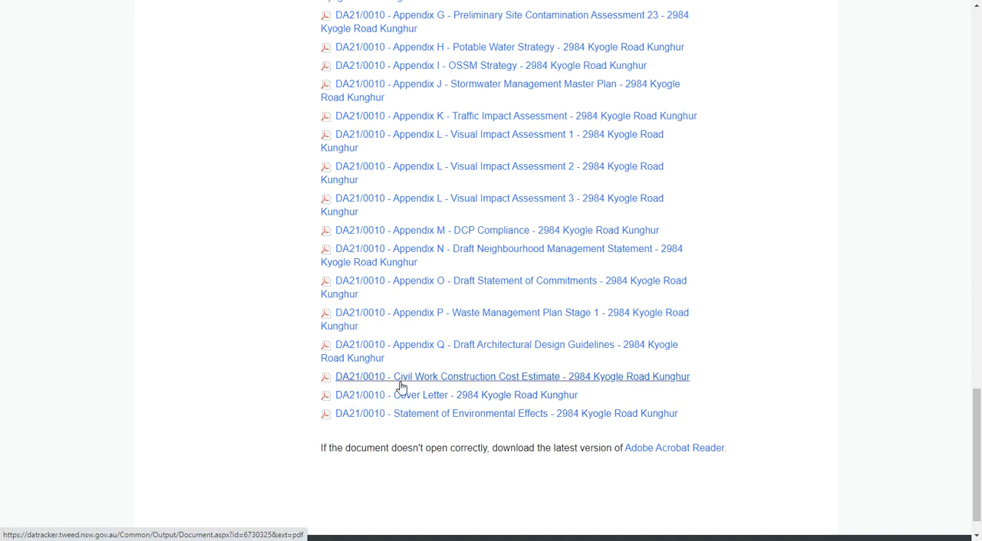
{"action": "mouse_move", "coordinate": [497, 384]}
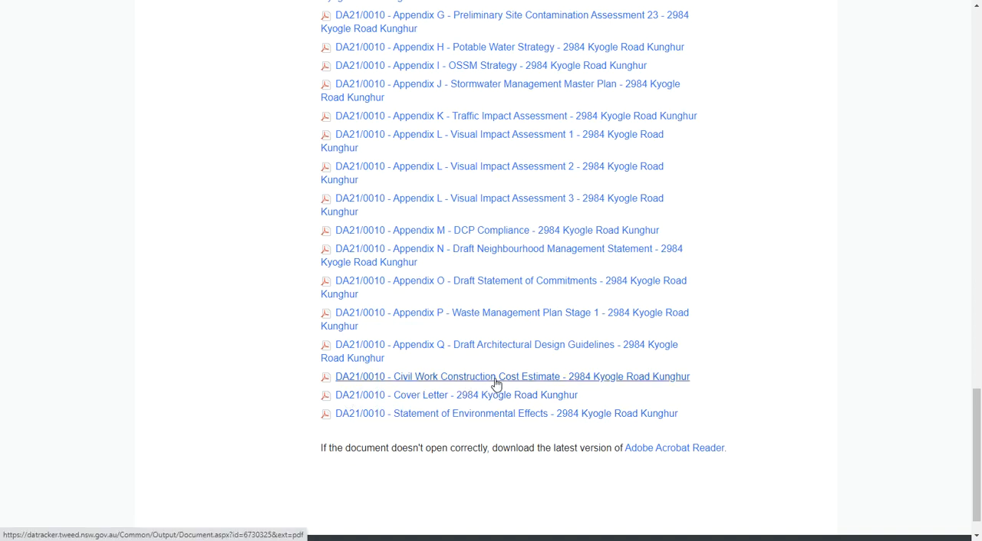
{"action": "mouse_move", "coordinate": [546, 386]}
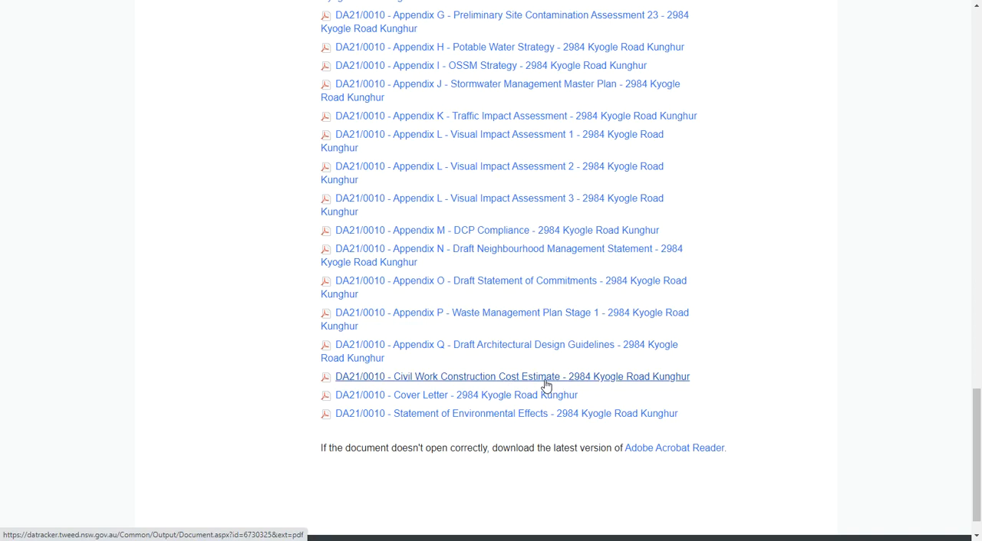
View the Civil Work Construction Cost Estimate PDF with its itemised costs and totals
{"action": "left_click", "coordinate": [513, 377]}
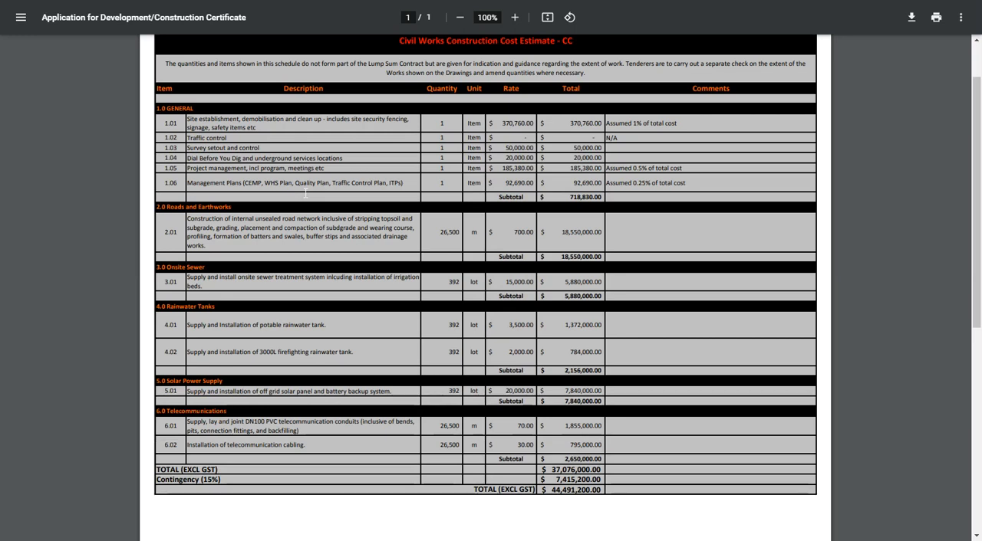
{"action": "mouse_move", "coordinate": [249, 299]}
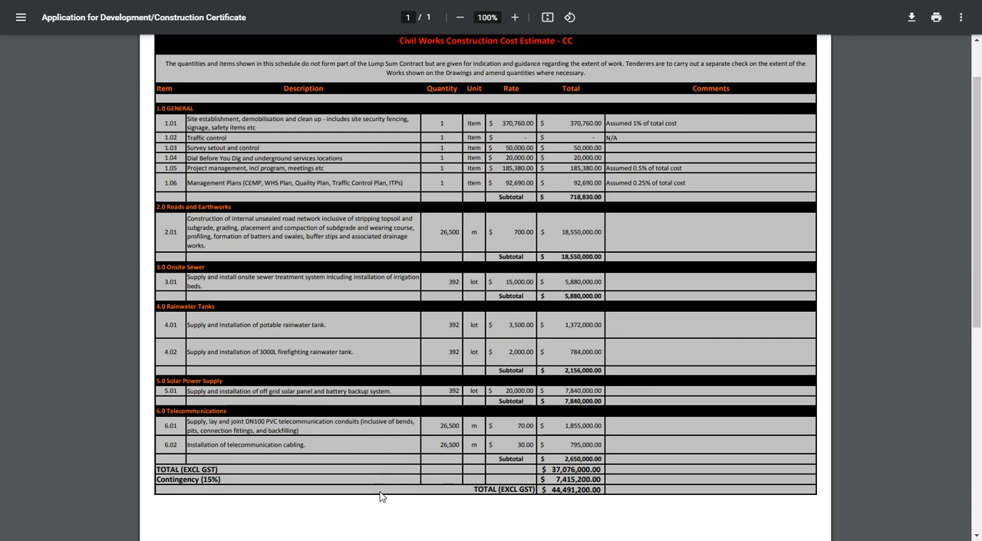
{"action": "mouse_move", "coordinate": [377, 515]}
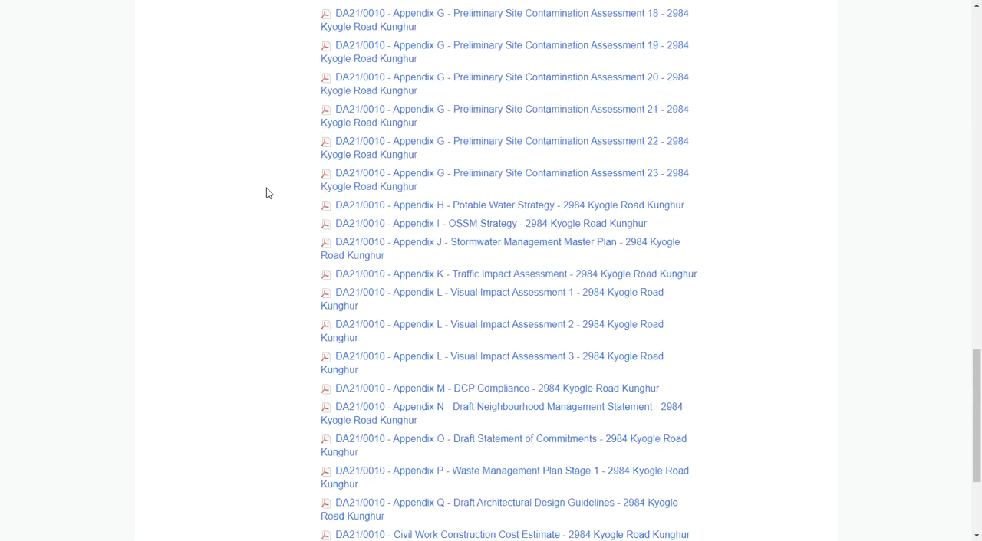
{"action": "scroll", "scroll_direction": "up", "scroll_amount": 3}
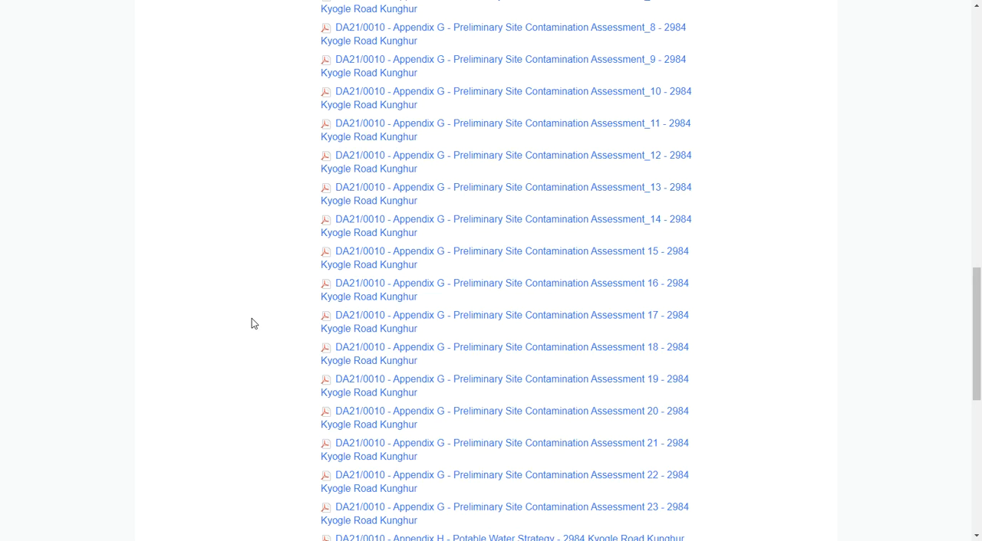
{"action": "mouse_move", "coordinate": [506, 316]}
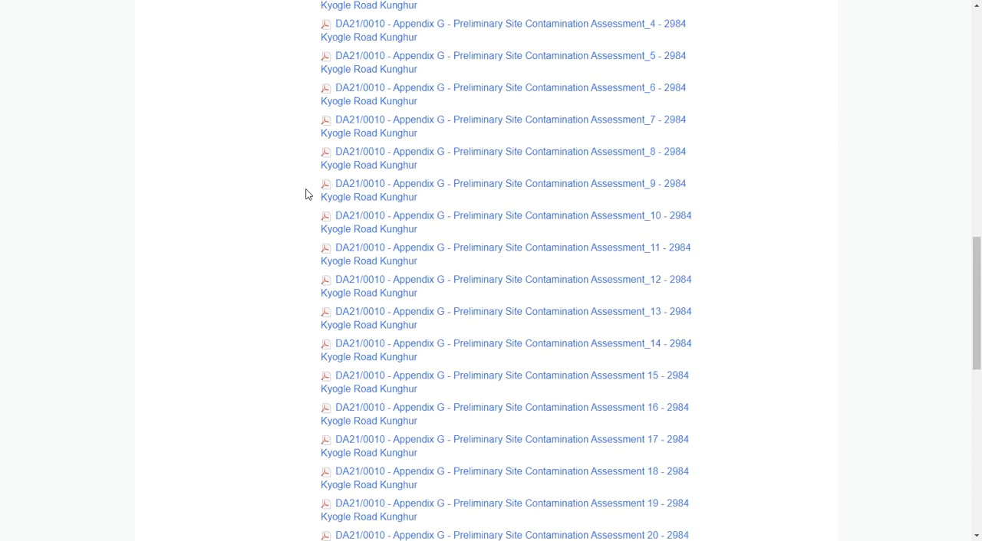
{"action": "scroll", "scroll_direction": "up", "scroll_amount": 3}
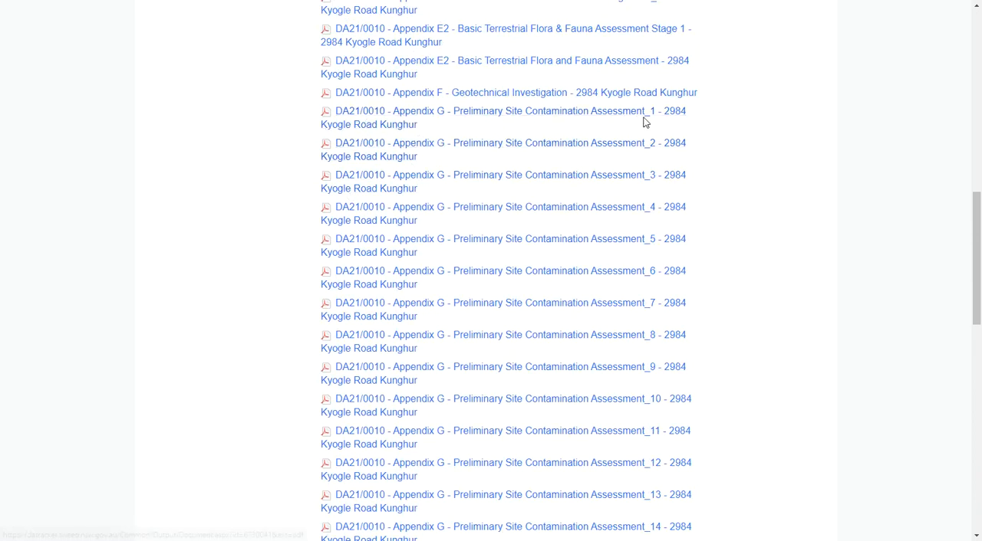
{"action": "mouse_move", "coordinate": [381, 123]}
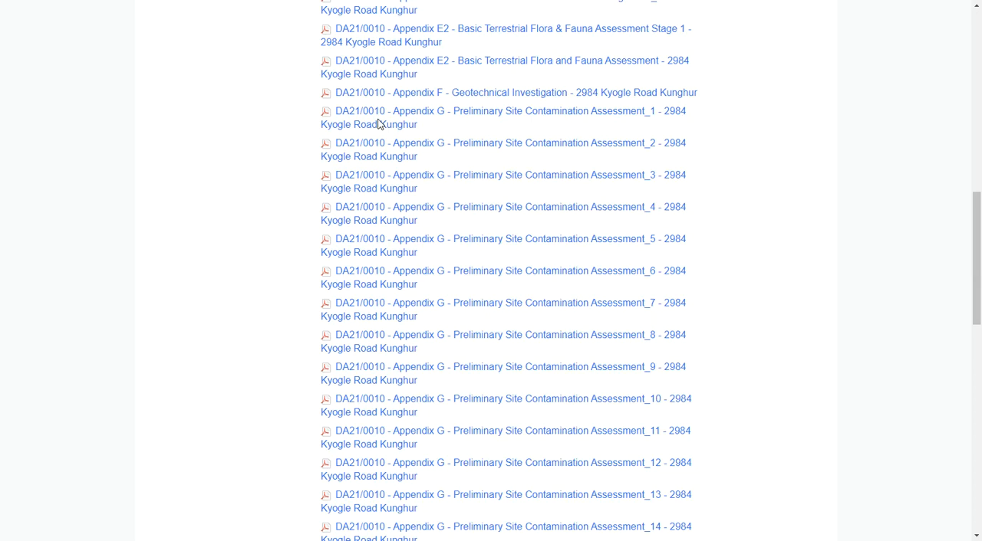
{"action": "mouse_move", "coordinate": [405, 147]}
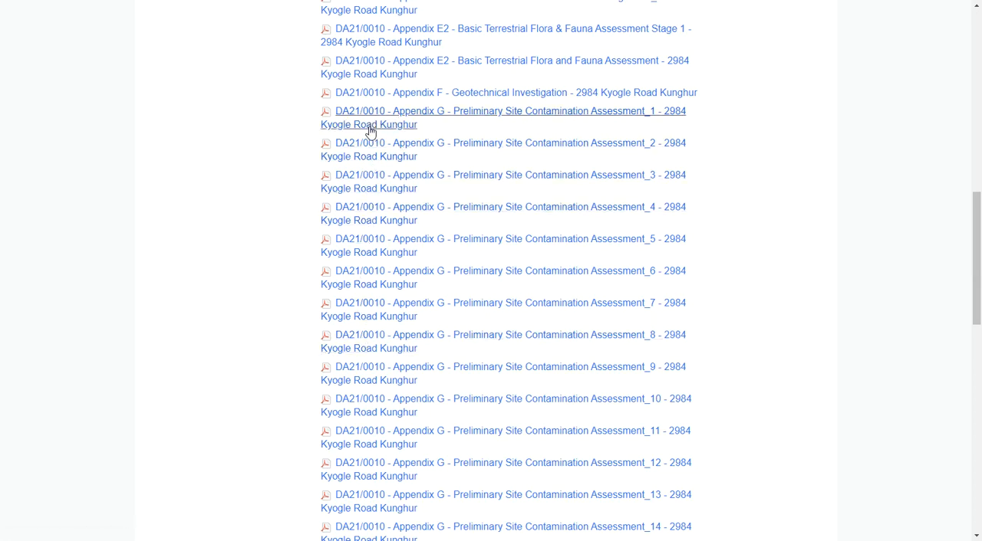
{"action": "mouse_move", "coordinate": [274, 189]}
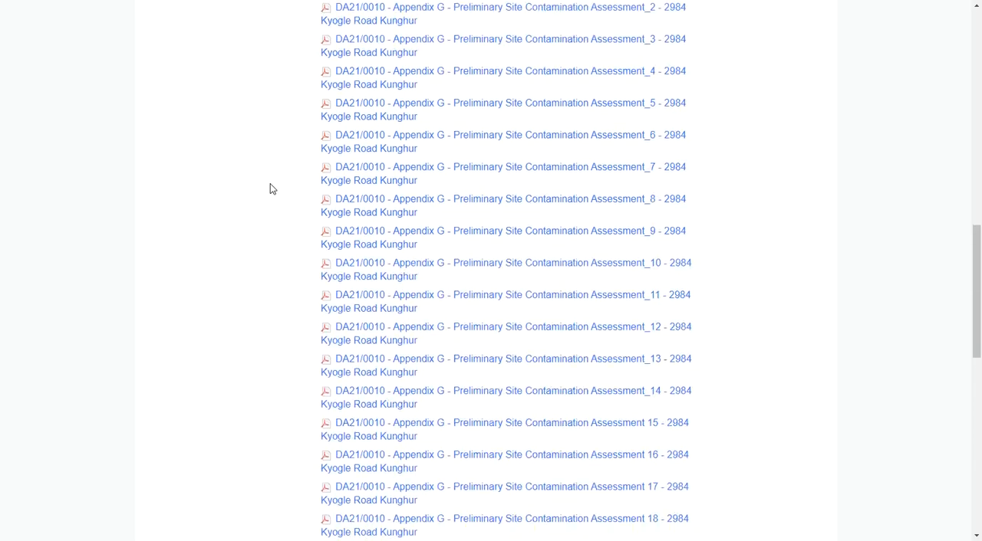
{"action": "scroll", "scroll_direction": "down", "scroll_amount": 3}
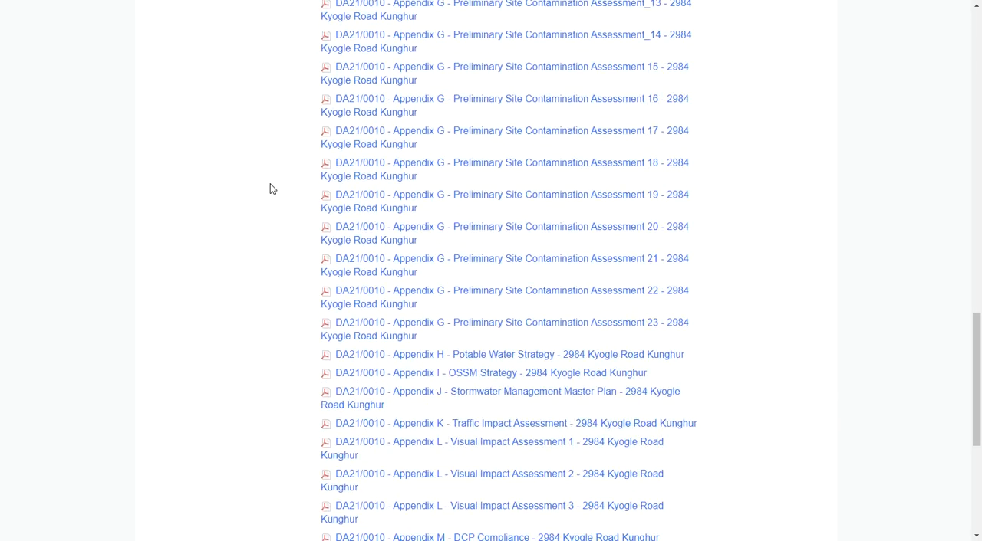
{"action": "scroll", "scroll_direction": "down", "scroll_amount": 3}
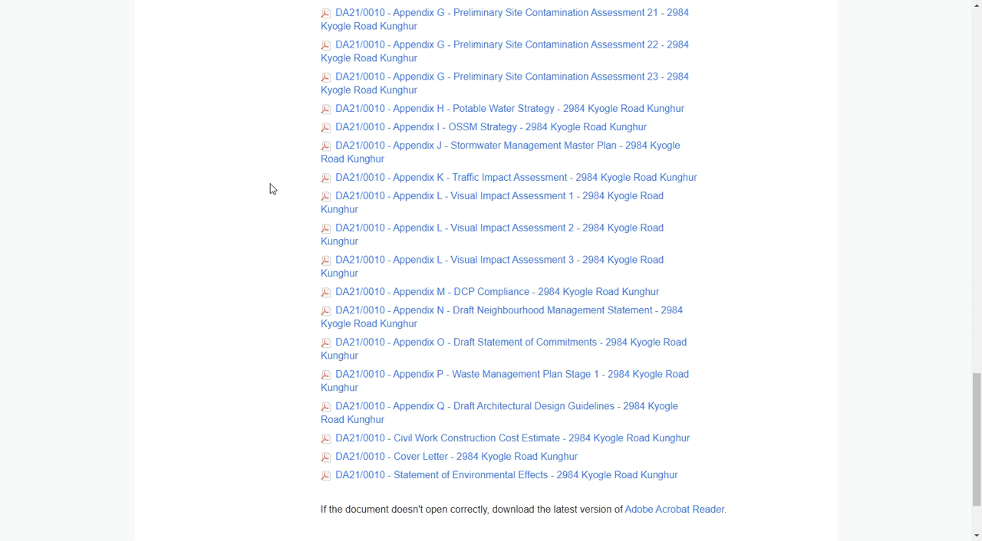
{"action": "scroll", "scroll_direction": "down", "scroll_amount": 3}
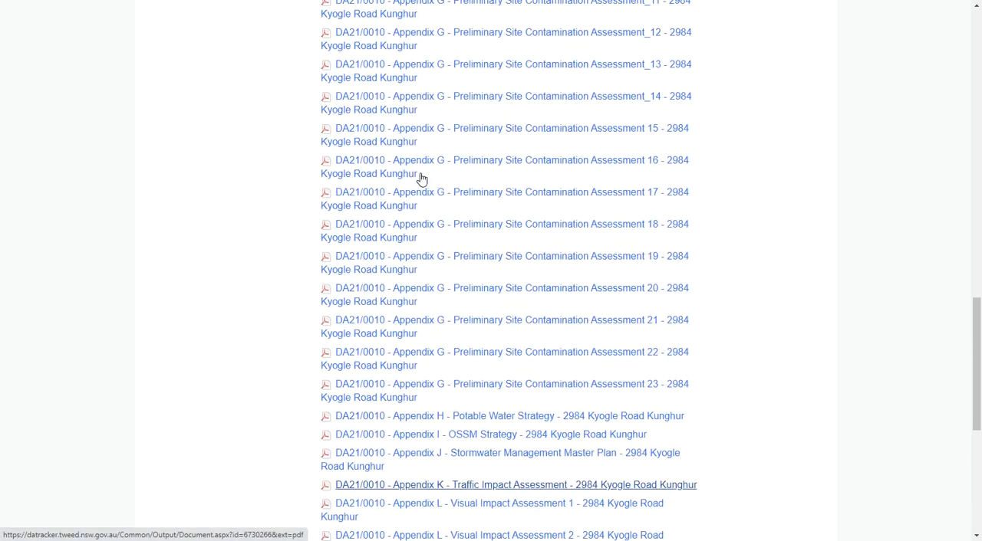
{"action": "mouse_move", "coordinate": [349, 209]}
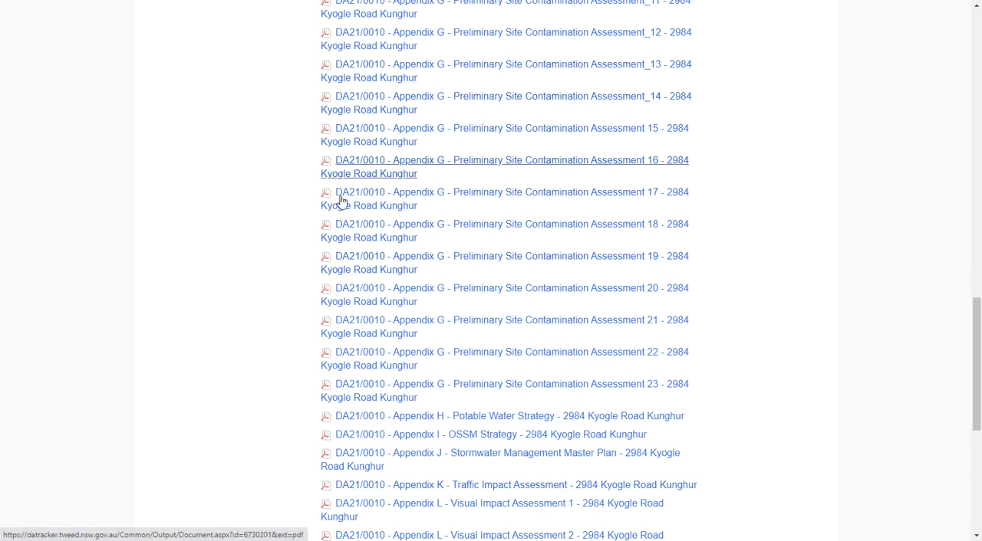
{"action": "scroll", "scroll_direction": "down", "scroll_amount": 3}
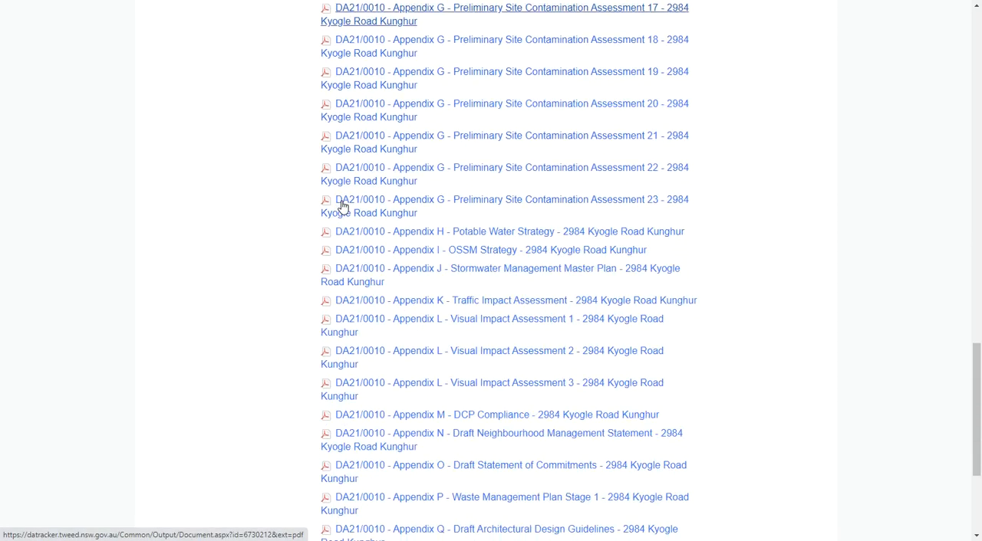
{"action": "scroll", "scroll_direction": "down", "scroll_amount": 3}
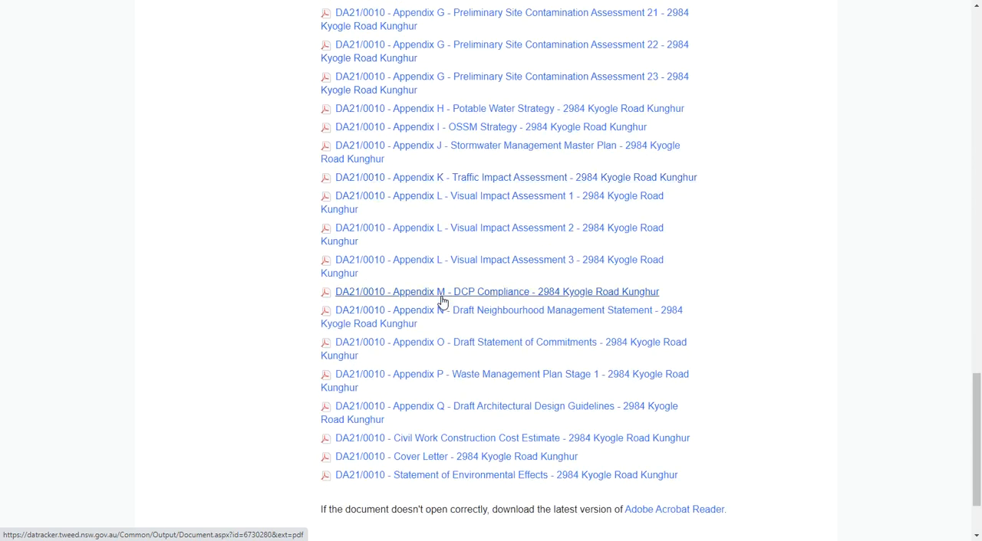
{"action": "scroll", "scroll_direction": "down", "scroll_amount": 3}
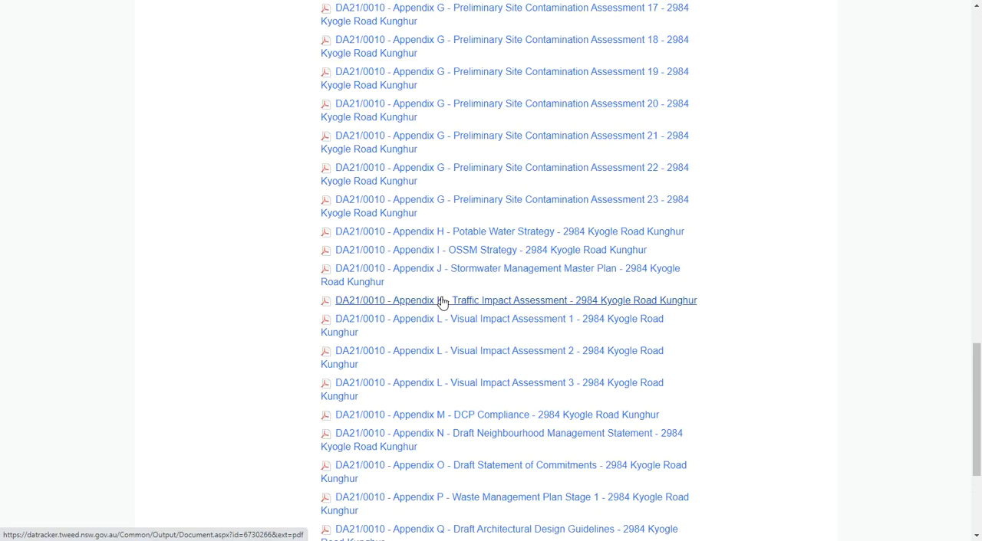
{"action": "scroll", "scroll_direction": "down", "scroll_amount": 3}
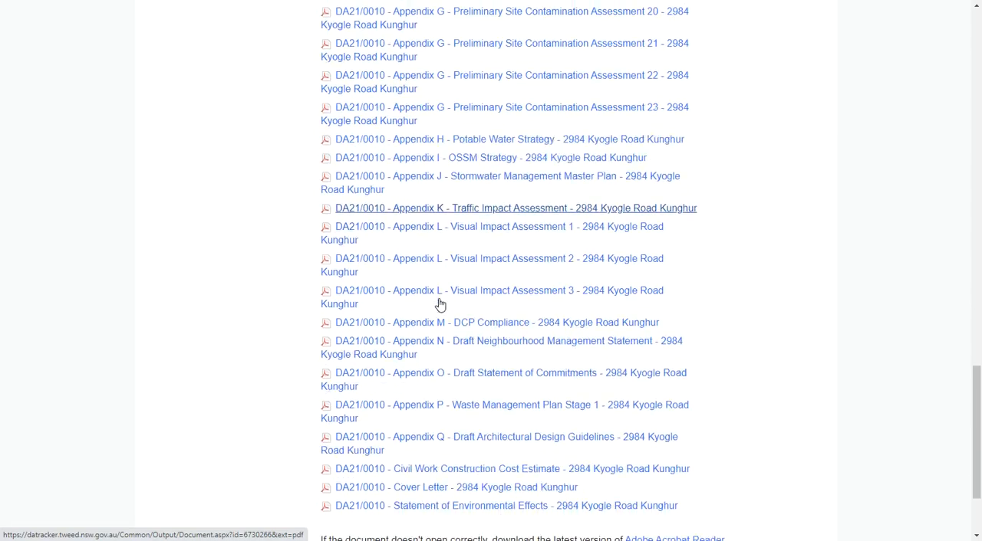
{"action": "scroll", "scroll_direction": "down", "scroll_amount": 3}
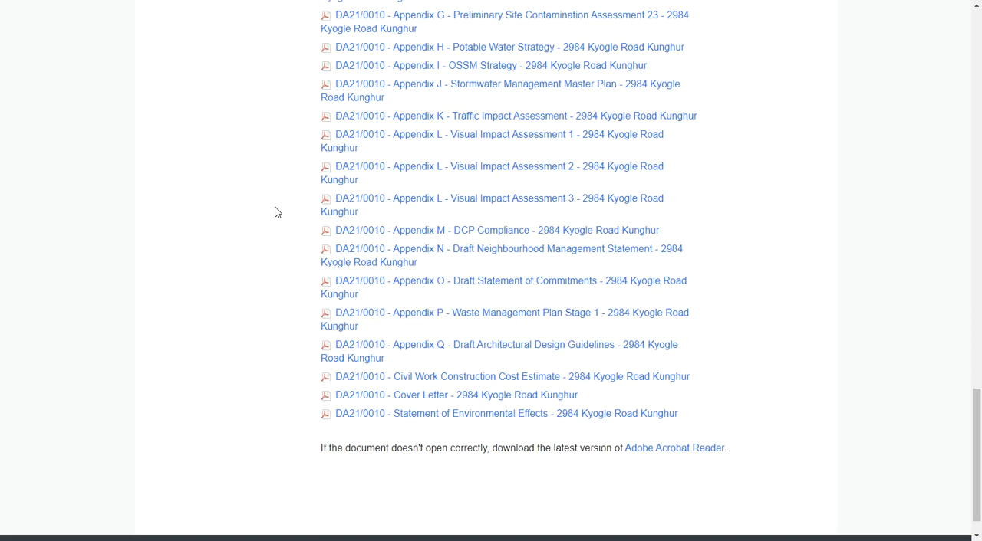
Read further down the saved Nightcap village overvaluation article text beside the paywalled story
{"action": "left_click", "coordinate": [503, 378]}
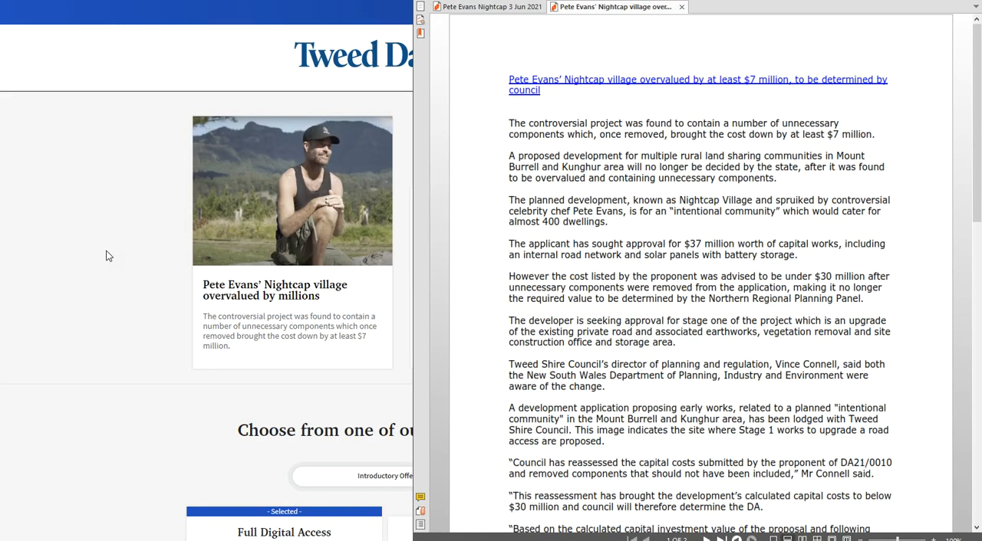
{"action": "mouse_move", "coordinate": [604, 237]}
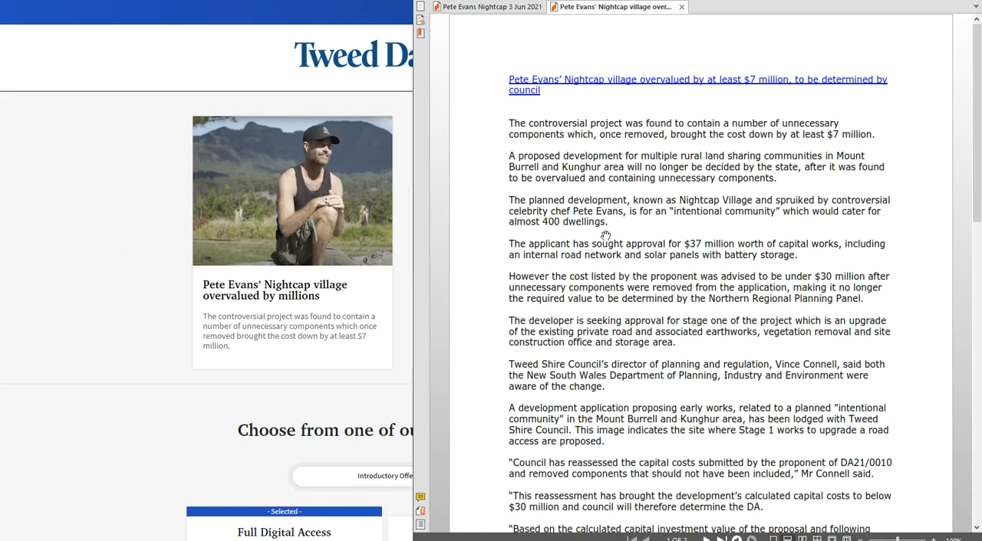
{"action": "mouse_move", "coordinate": [480, 207]}
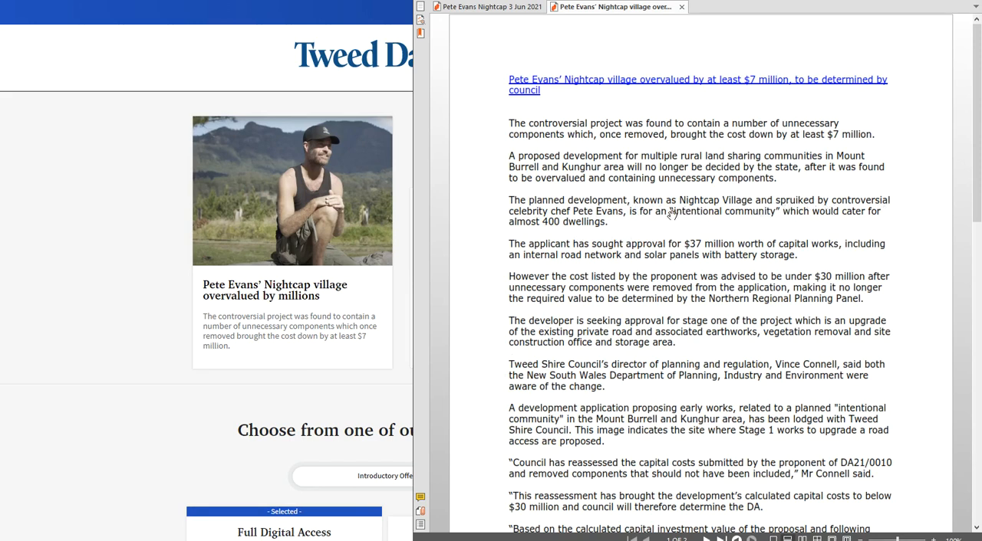
{"action": "mouse_move", "coordinate": [672, 215]}
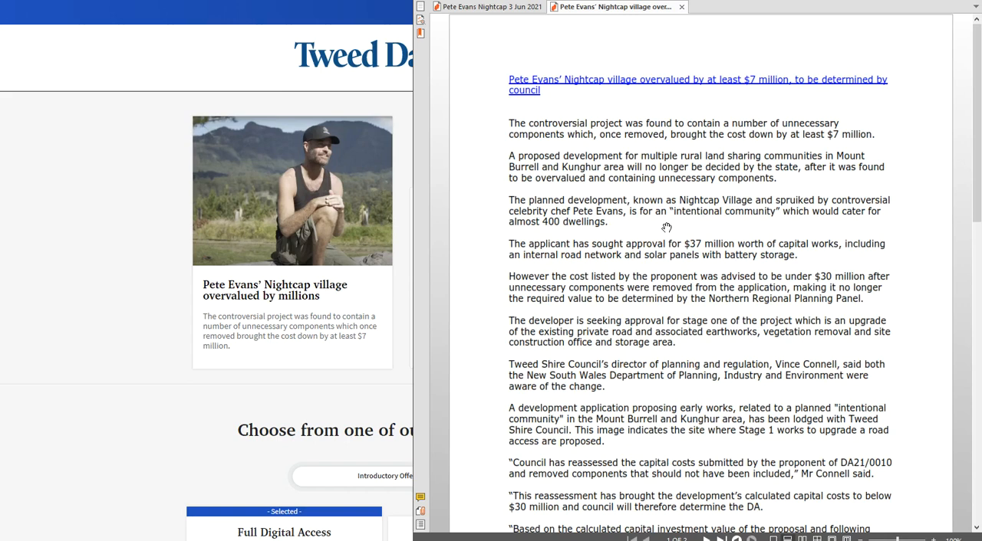
{"action": "mouse_move", "coordinate": [555, 89]}
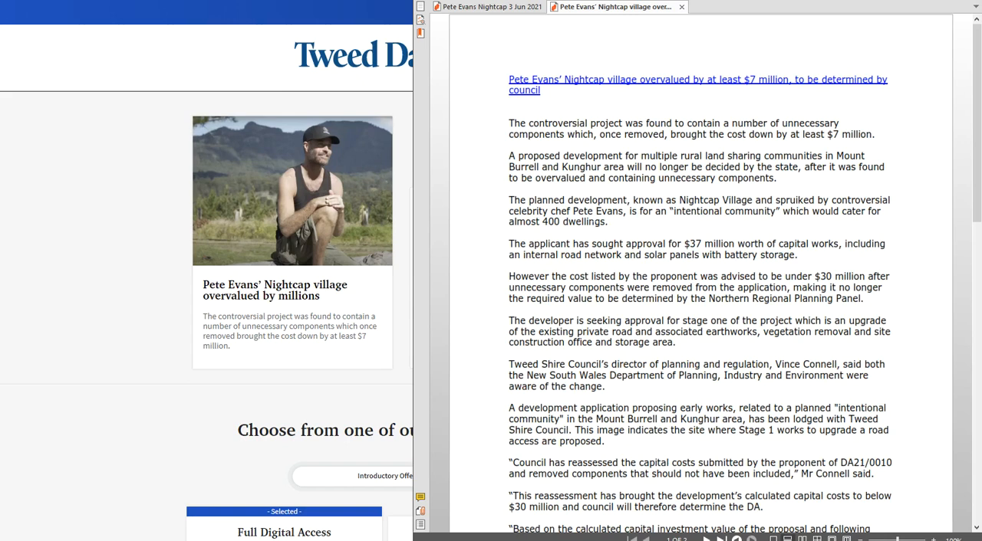
{"action": "scroll", "scroll_direction": "down", "scroll_amount": 3}
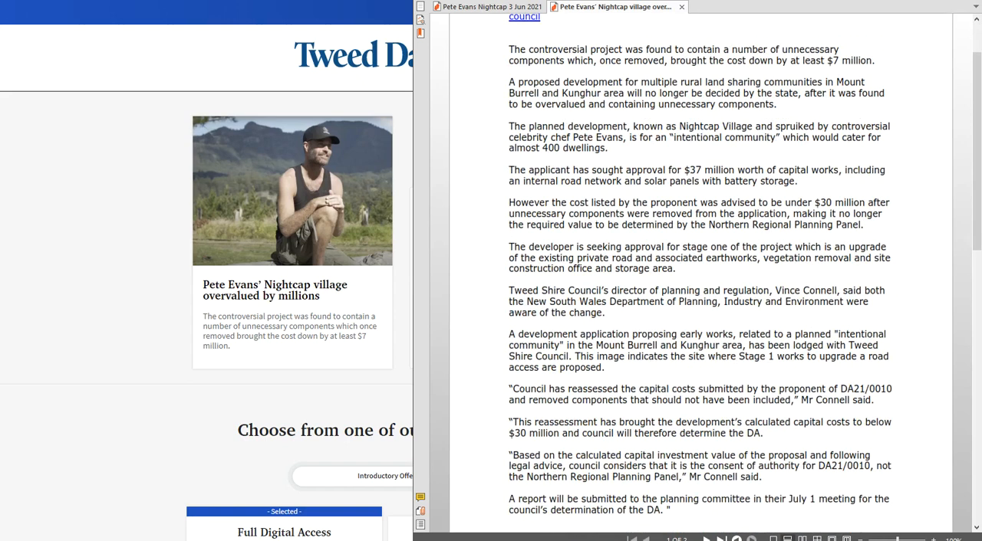
{"action": "mouse_move", "coordinate": [801, 255]}
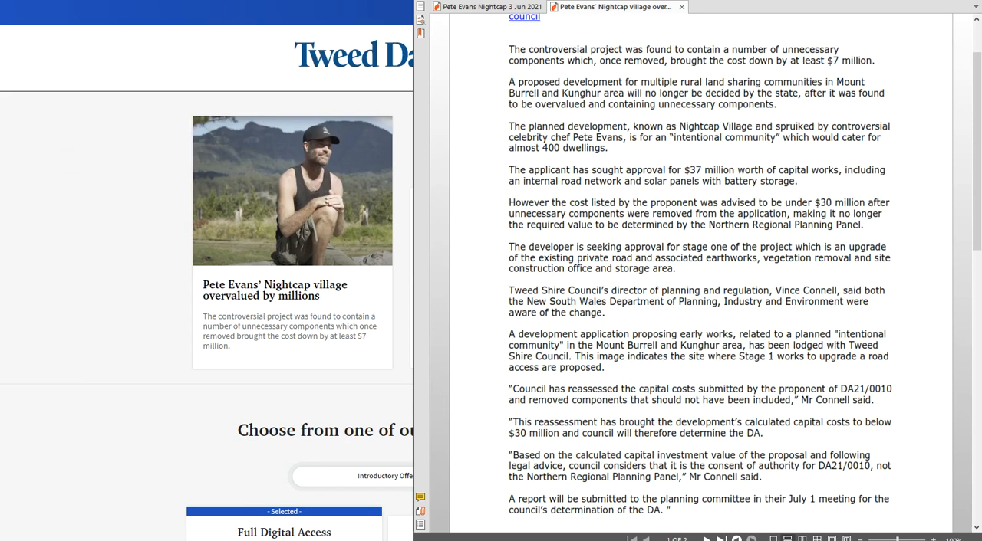
Hide the saved article so the paywalled Tweed Daily News story fills the screen
{"action": "left_click", "coordinate": [681, 6]}
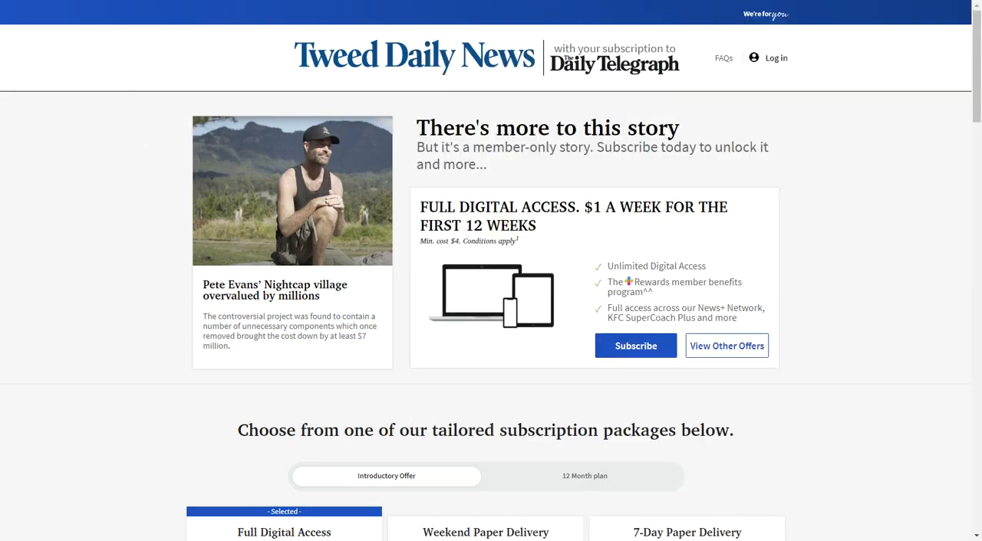
{"action": "mouse_move", "coordinate": [161, 171]}
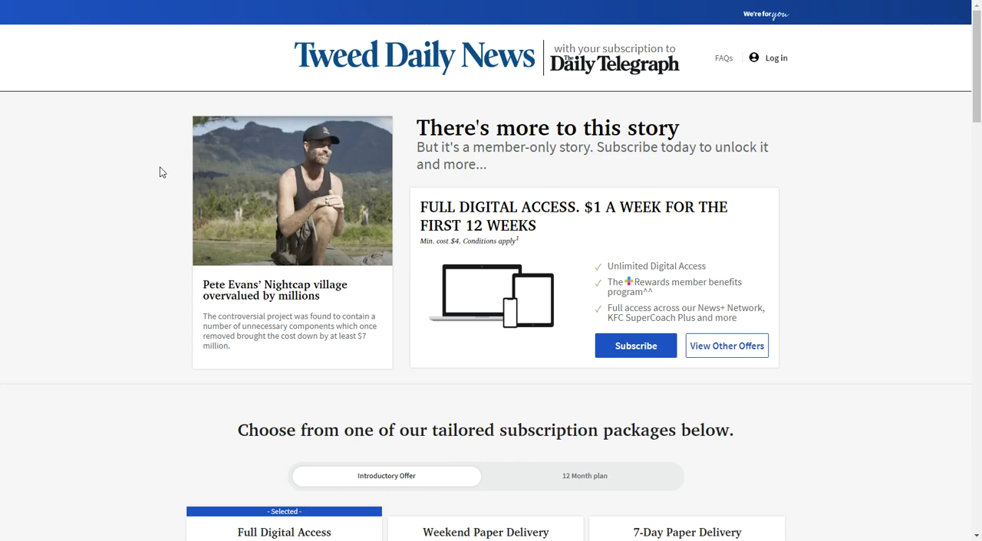
{"action": "mouse_move", "coordinate": [148, 183]}
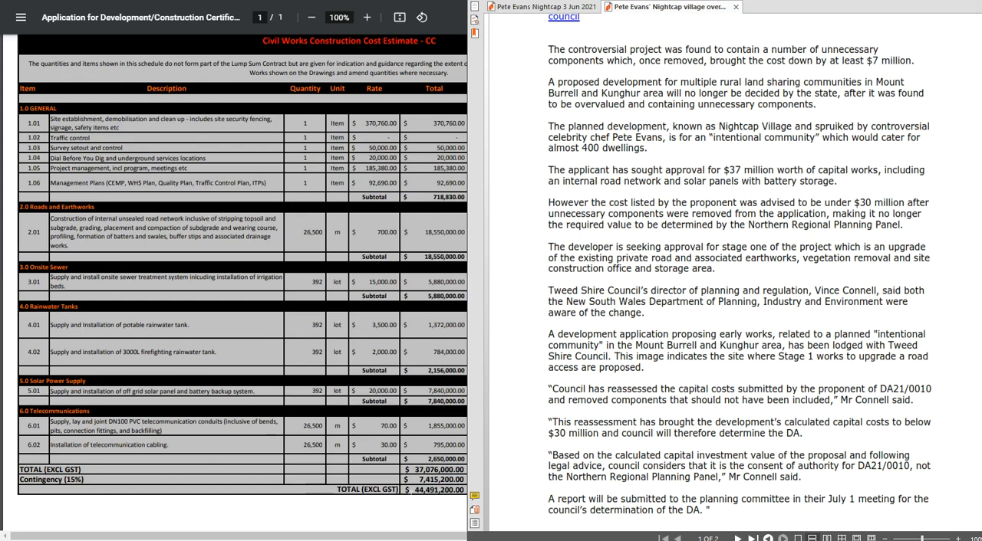
{"action": "mouse_move", "coordinate": [426, 475]}
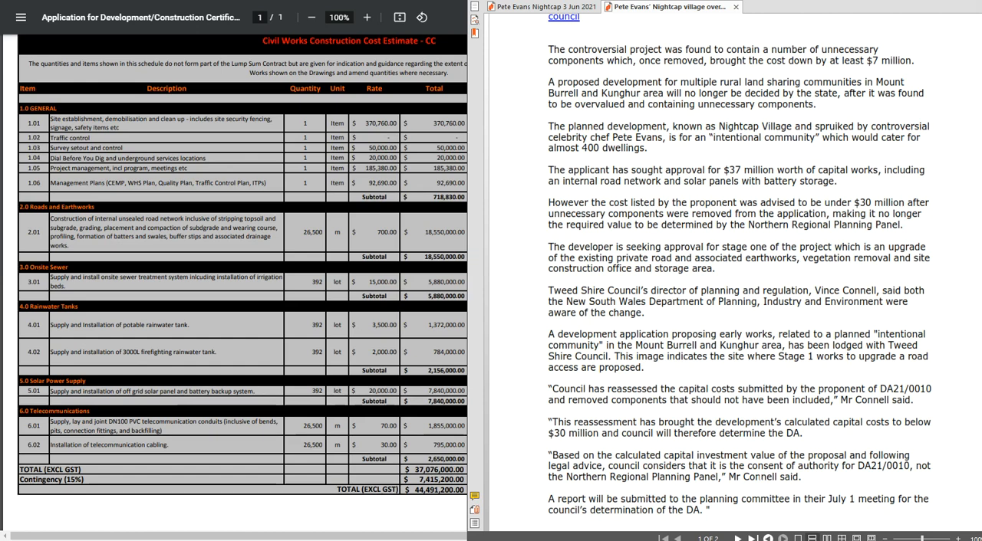
{"action": "mouse_move", "coordinate": [929, 183]}
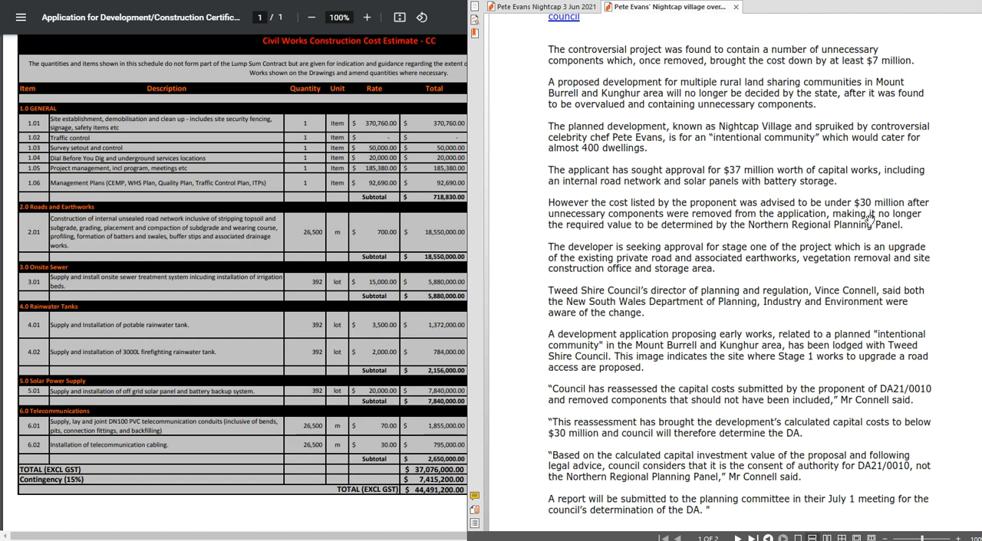
{"action": "mouse_move", "coordinate": [865, 220]}
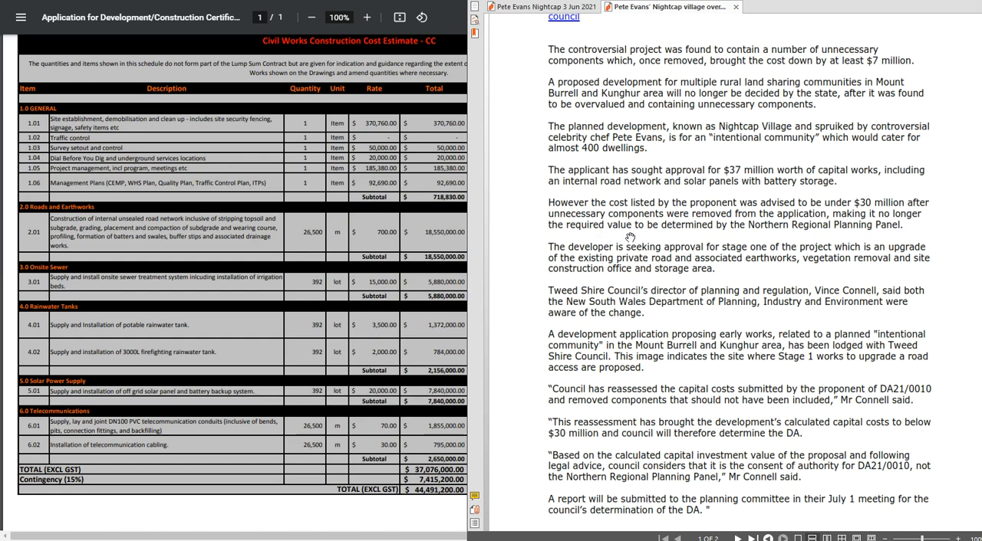
{"action": "mouse_move", "coordinate": [651, 240]}
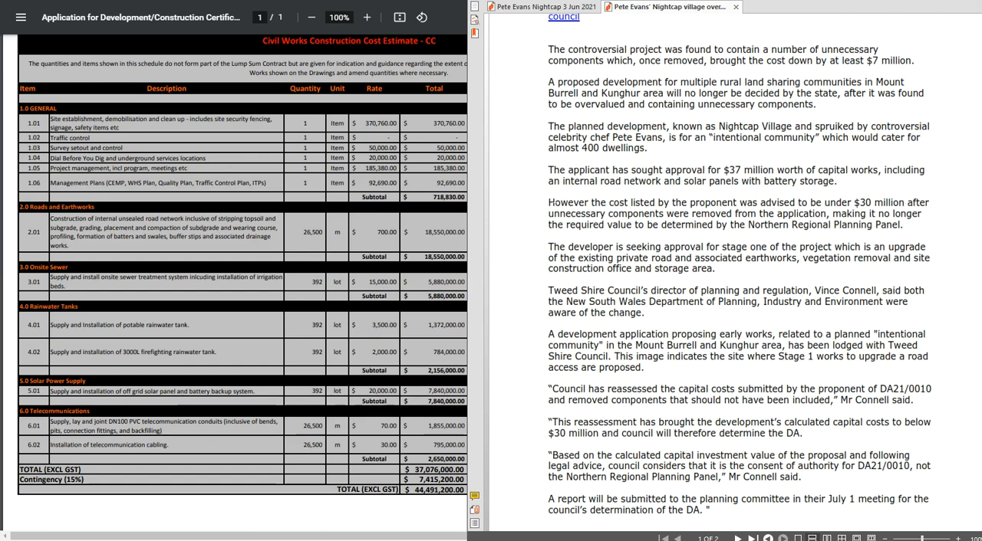
{"action": "mouse_move", "coordinate": [531, 193]}
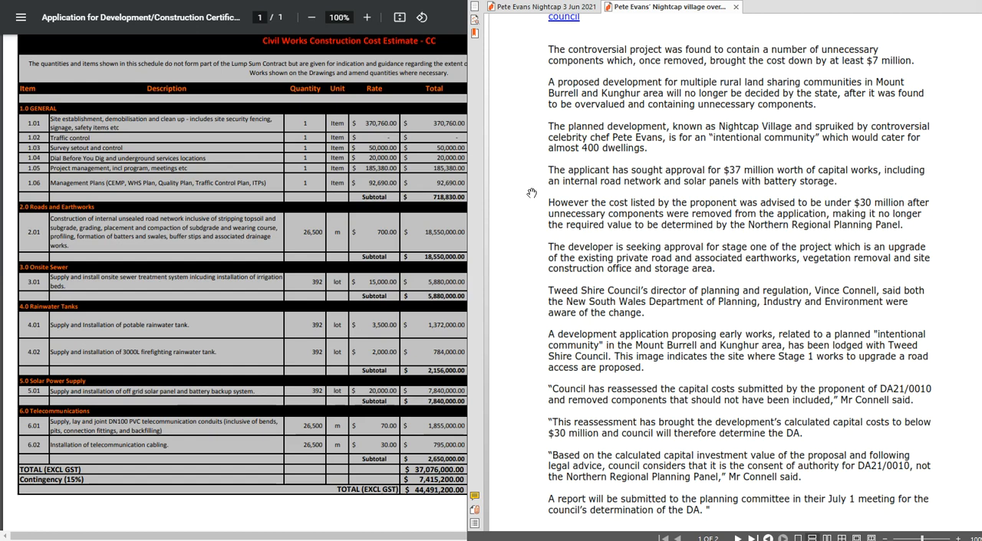
{"action": "mouse_move", "coordinate": [529, 194]}
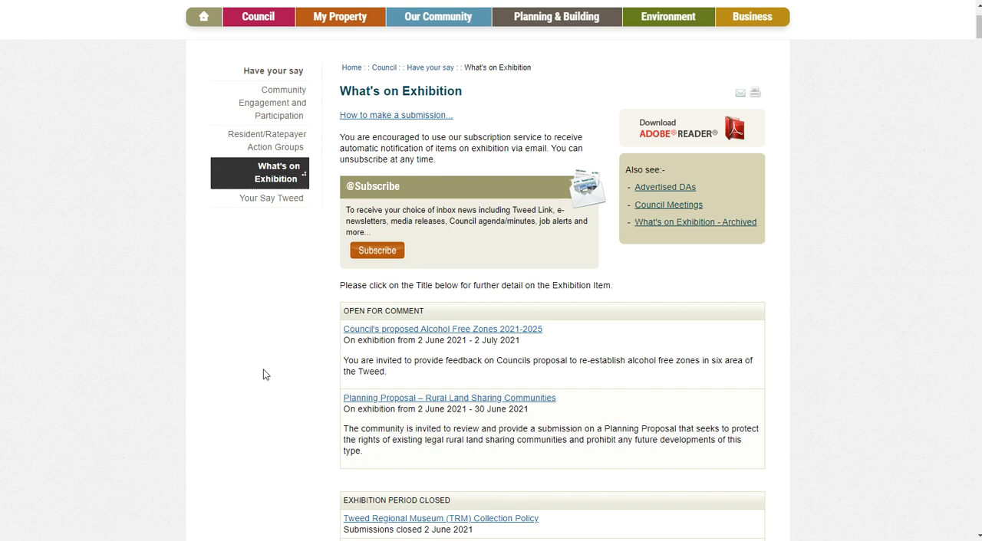
{"action": "mouse_move", "coordinate": [292, 405]}
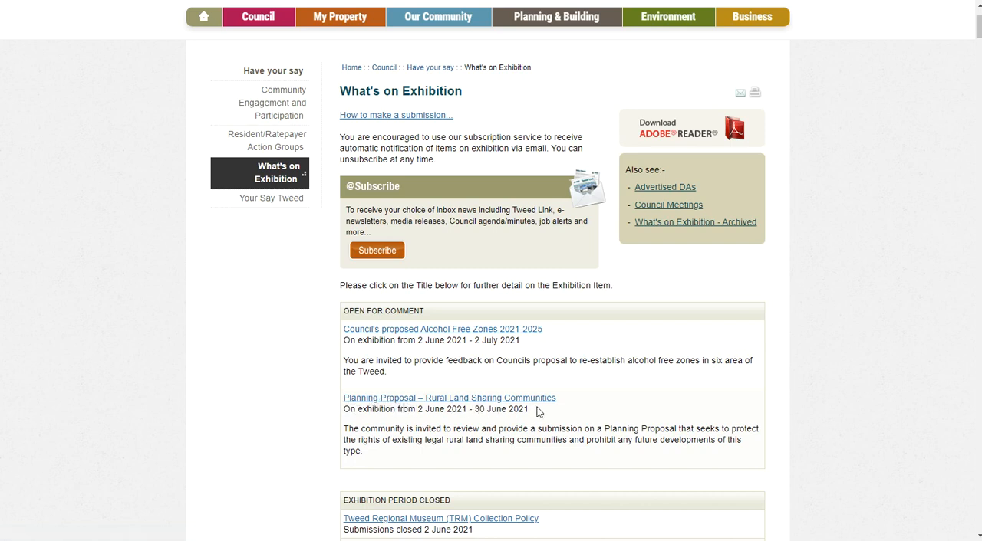
{"action": "mouse_move", "coordinate": [398, 402]}
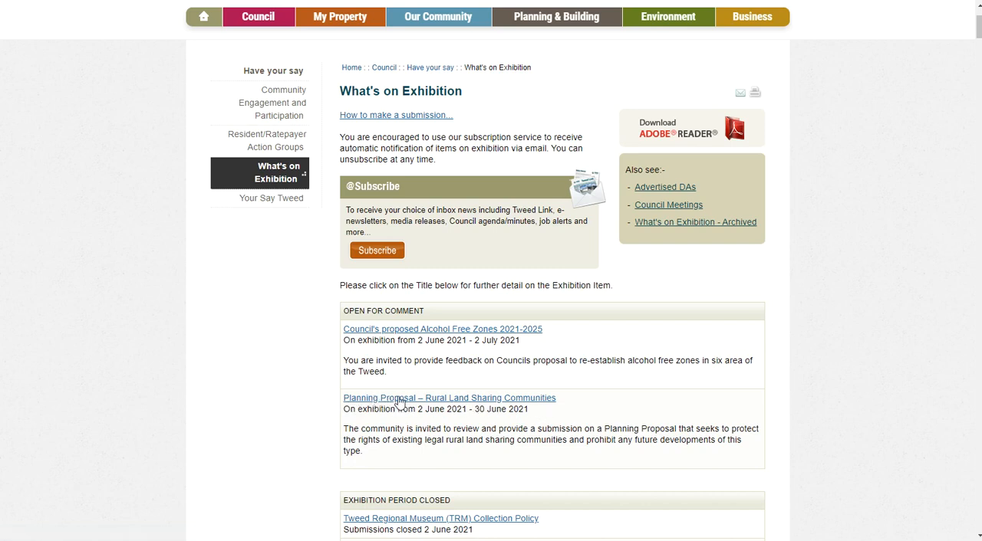
Go from the Rural Land Sharing Communities exhibition notice to its yoursaytweed.com.au project page
{"action": "left_click", "coordinate": [448, 397]}
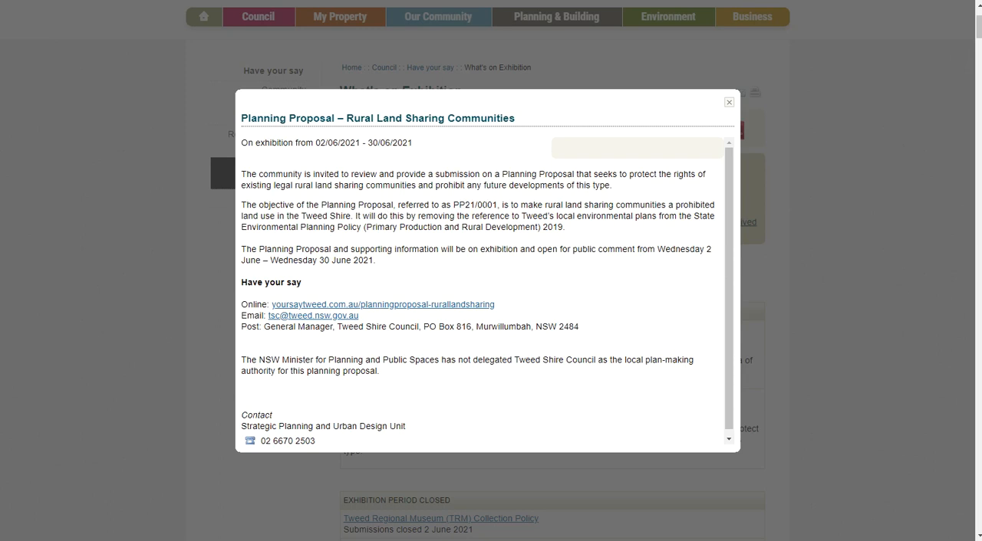
{"action": "mouse_move", "coordinate": [518, 207]}
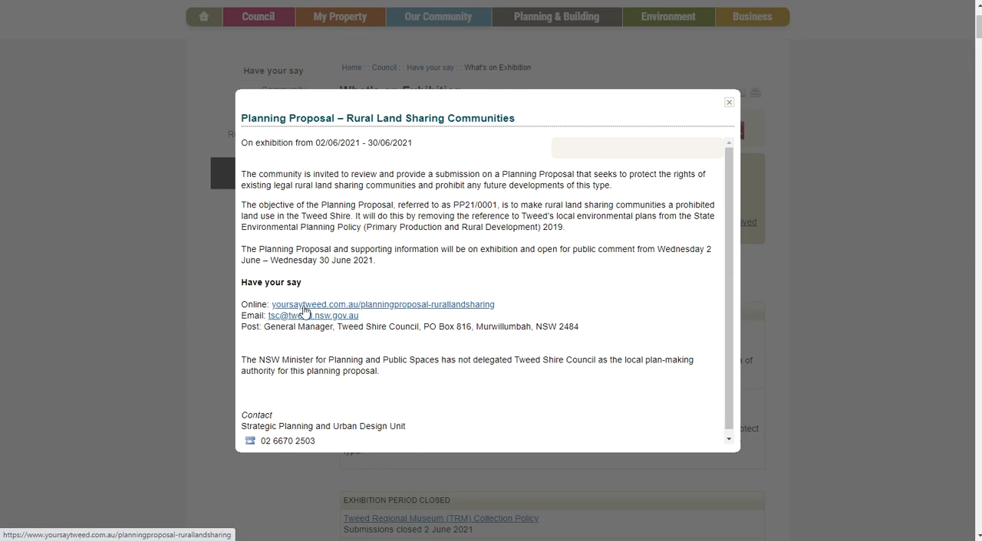
{"action": "mouse_move", "coordinate": [313, 316]}
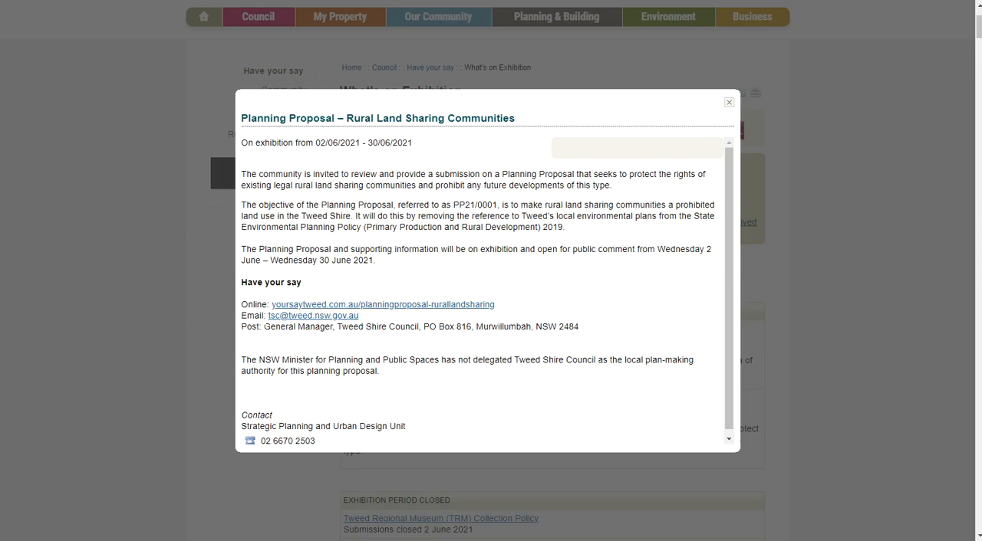
{"action": "mouse_move", "coordinate": [304, 313]}
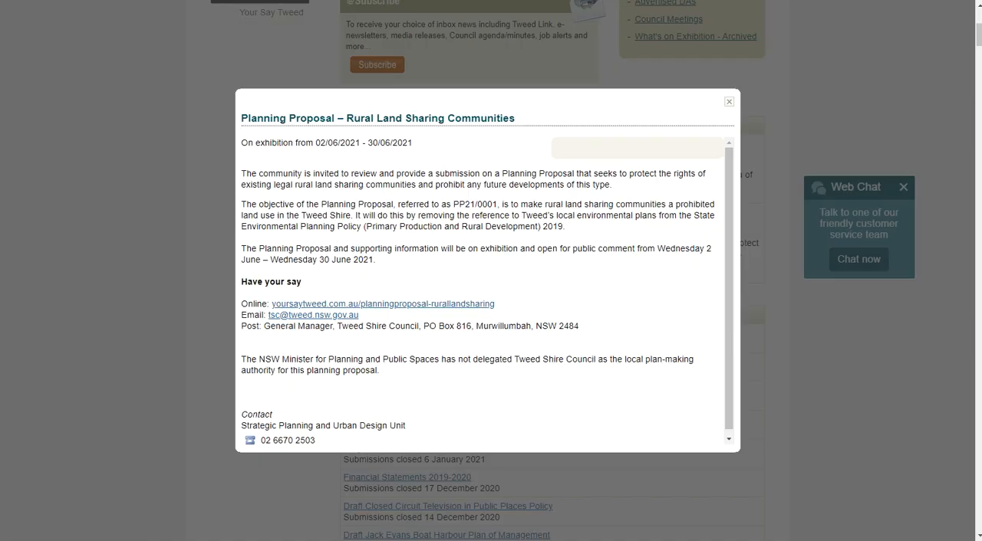
{"action": "left_click", "coordinate": [727, 101]}
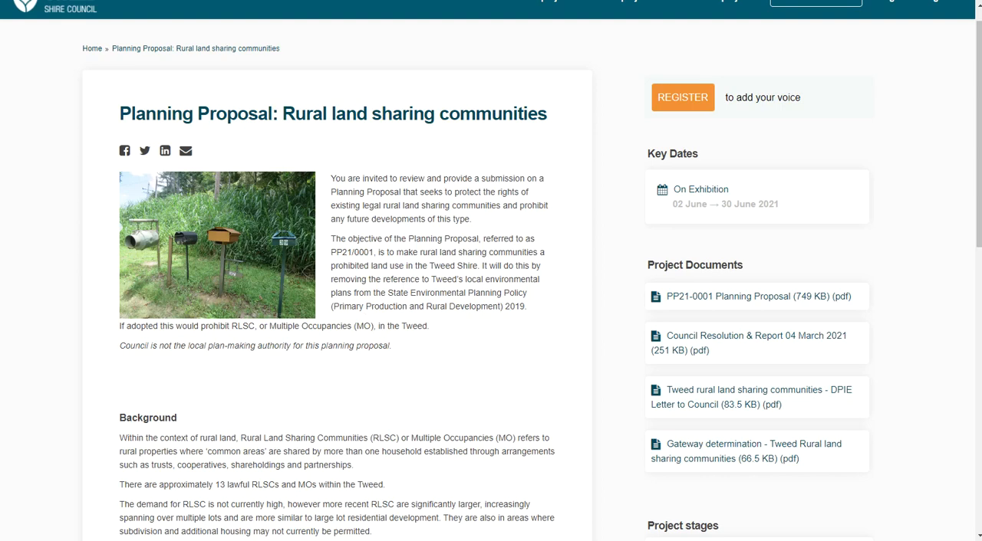
{"action": "scroll", "scroll_direction": "down", "scroll_amount": 3}
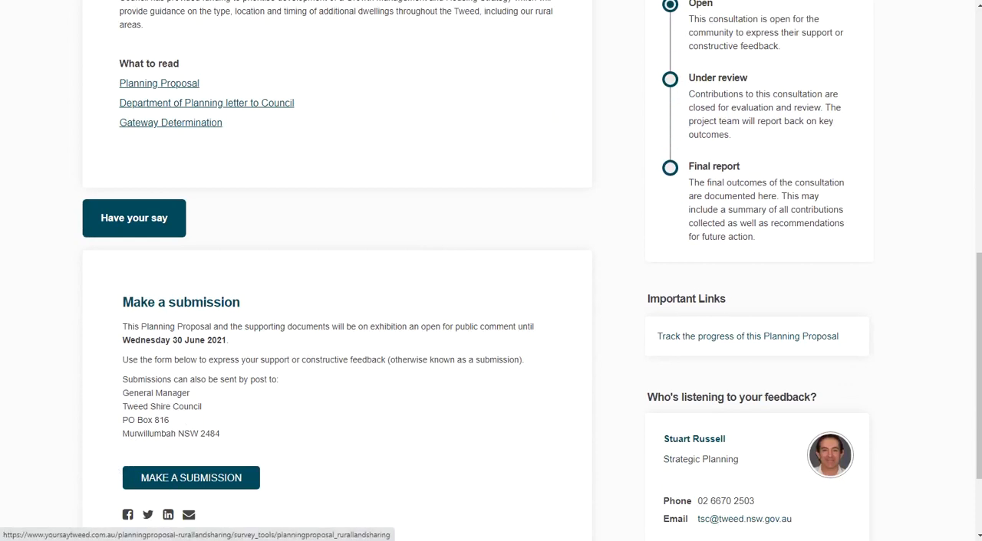
{"action": "mouse_move", "coordinate": [405, 284]}
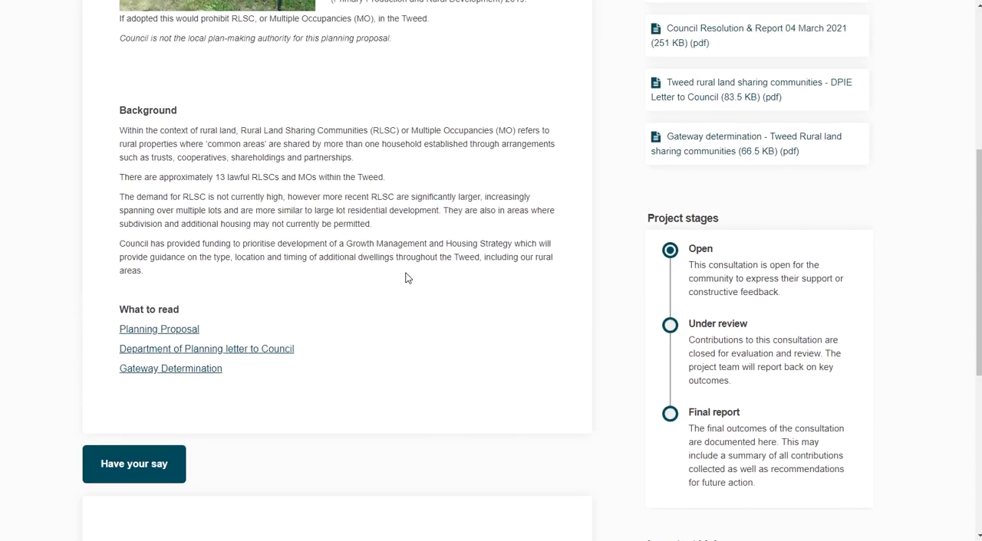
{"action": "scroll", "scroll_direction": "up", "scroll_amount": 3}
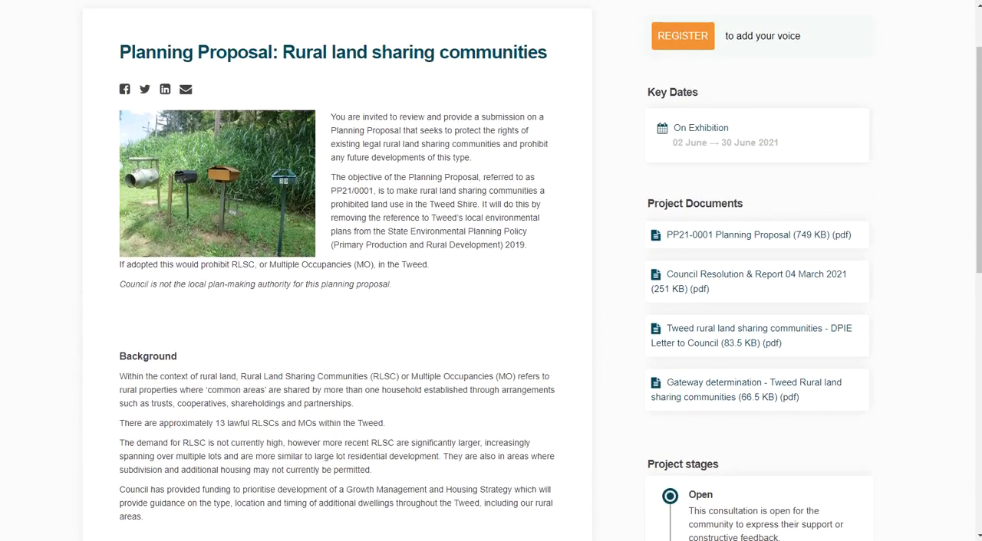
{"action": "mouse_move", "coordinate": [448, 274]}
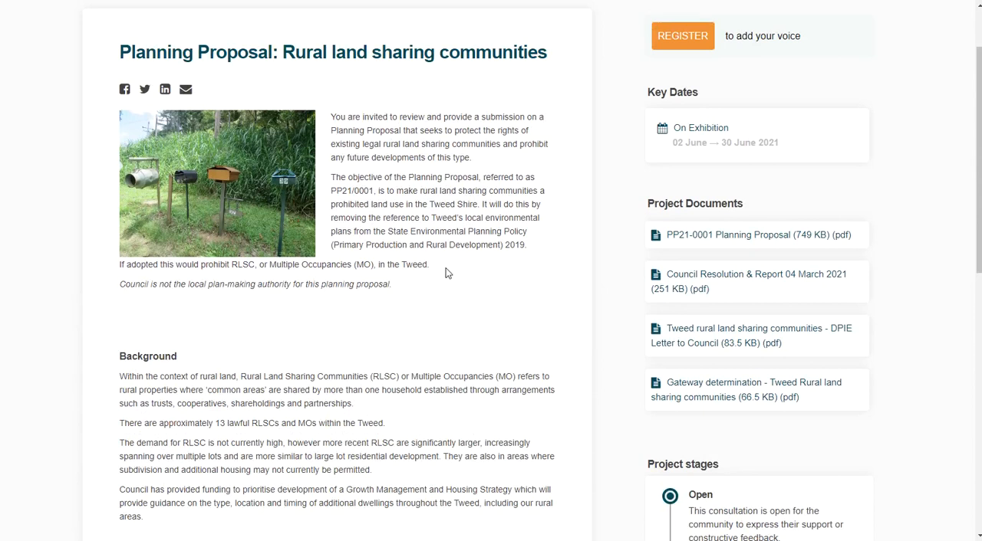
{"action": "mouse_move", "coordinate": [365, 165]}
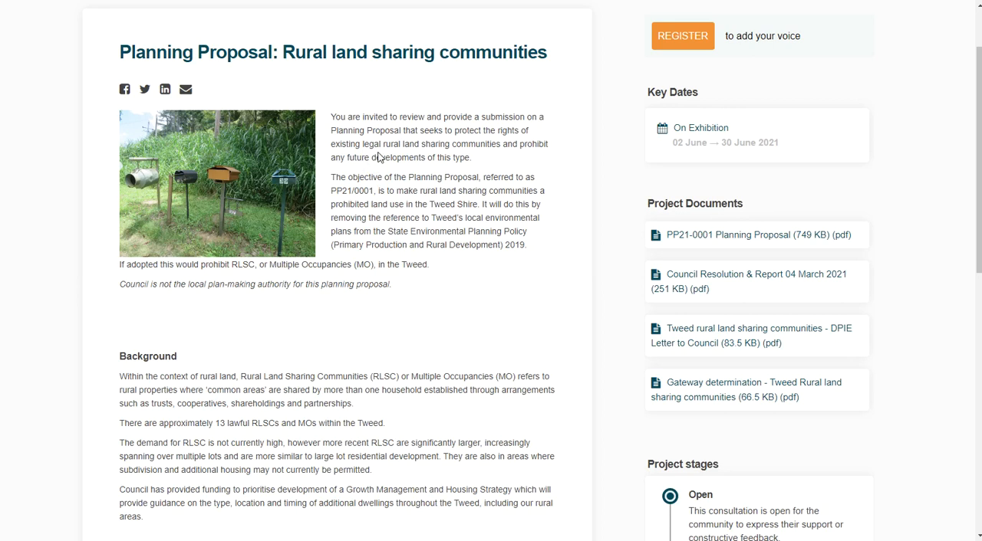
{"action": "mouse_move", "coordinate": [380, 230]}
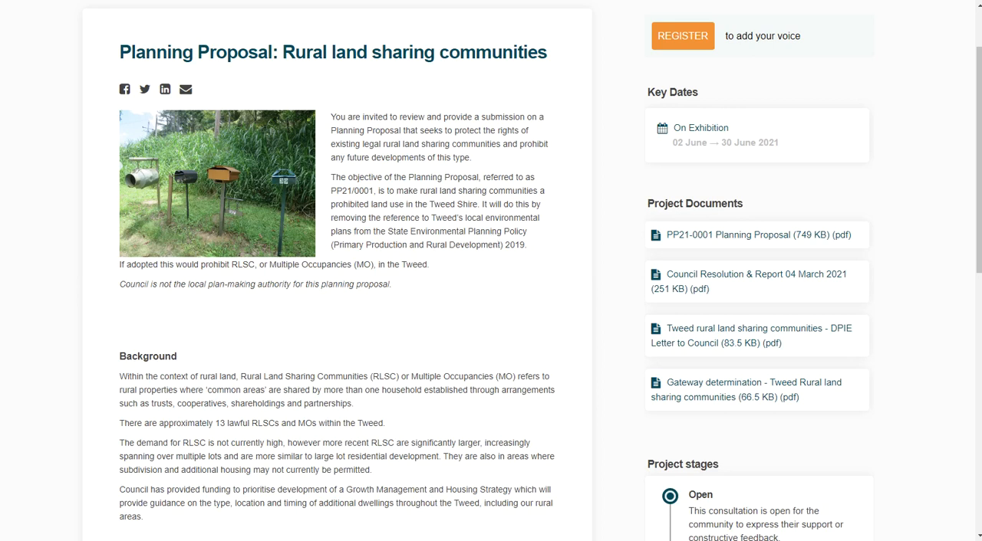
{"action": "mouse_move", "coordinate": [528, 242]}
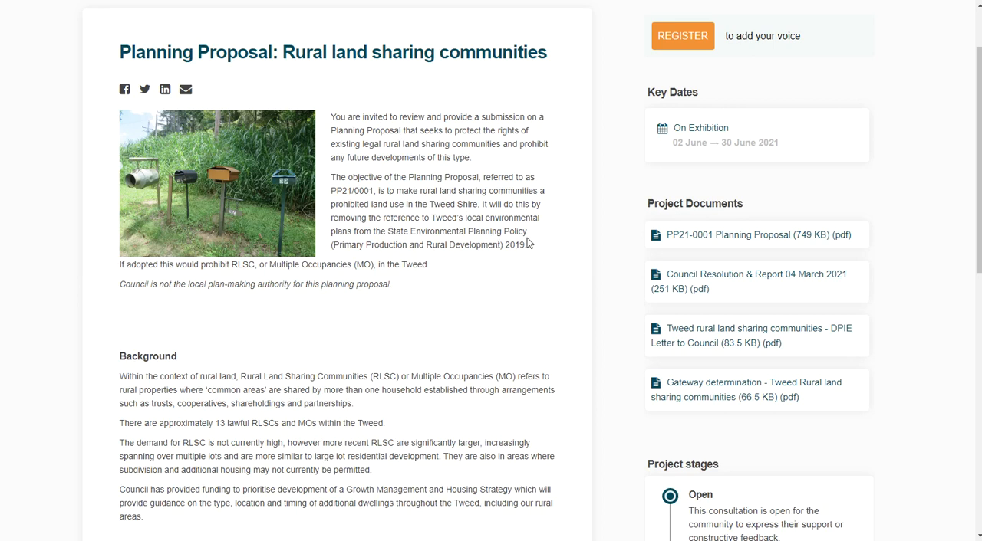
{"action": "mouse_move", "coordinate": [601, 270]}
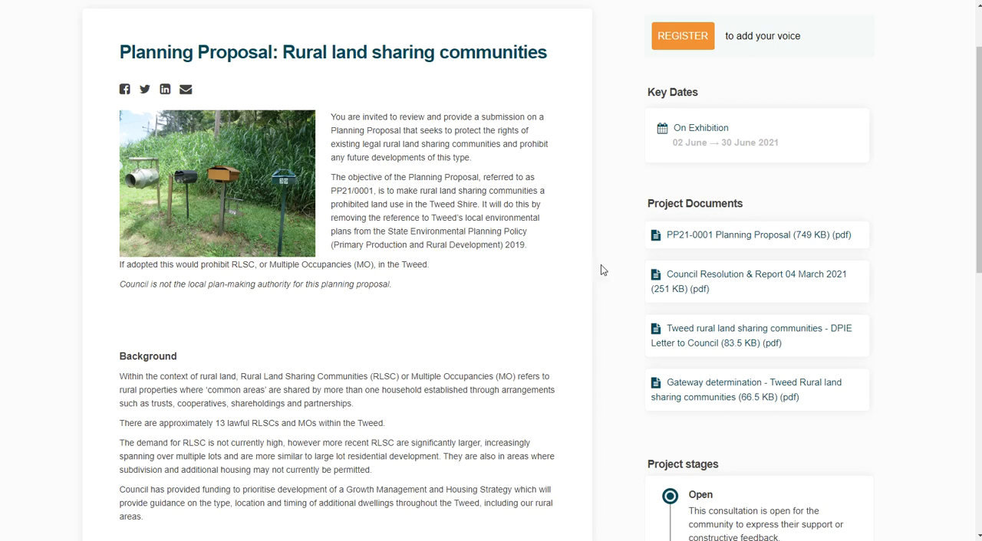
{"action": "mouse_move", "coordinate": [715, 251]}
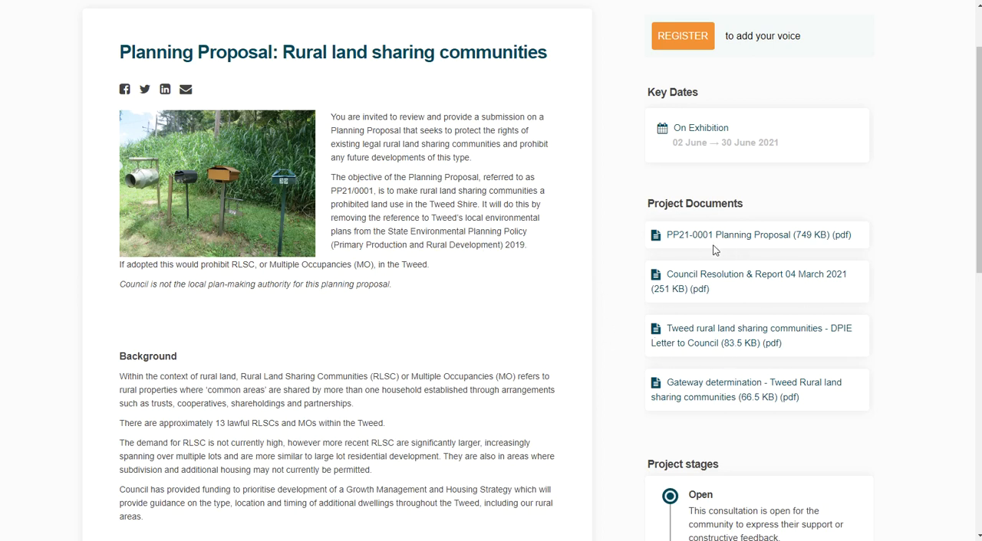
{"action": "mouse_move", "coordinate": [621, 280]}
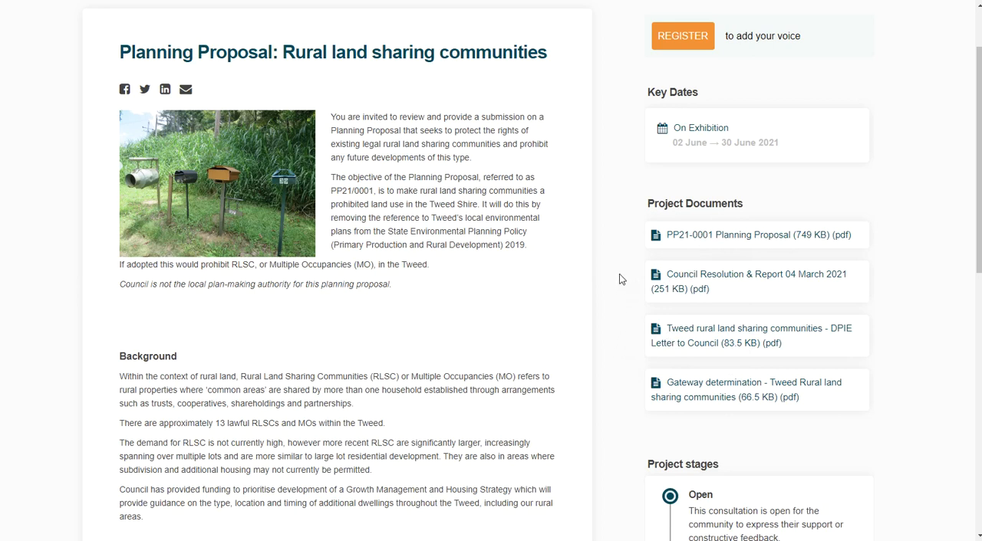
{"action": "mouse_move", "coordinate": [190, 70]}
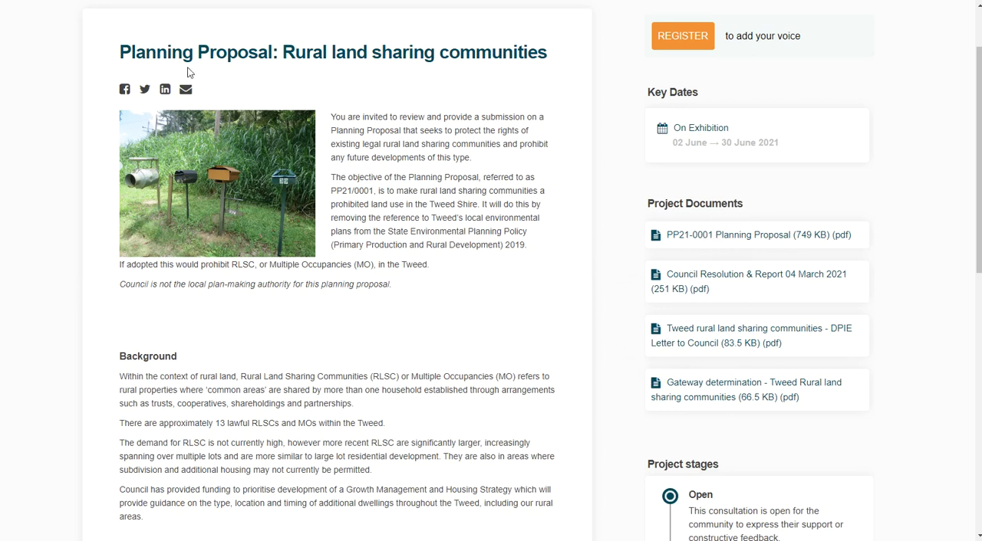
{"action": "mouse_move", "coordinate": [393, 276]}
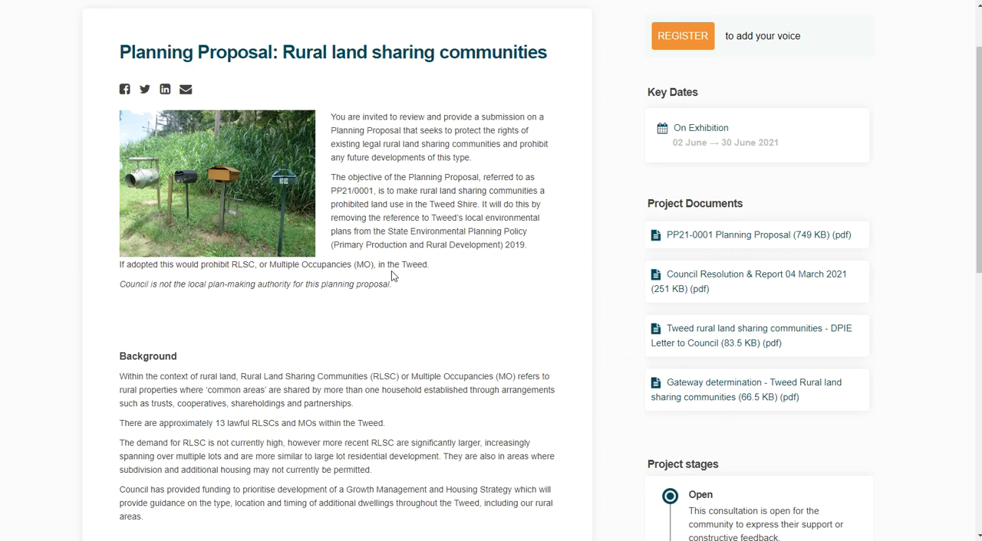